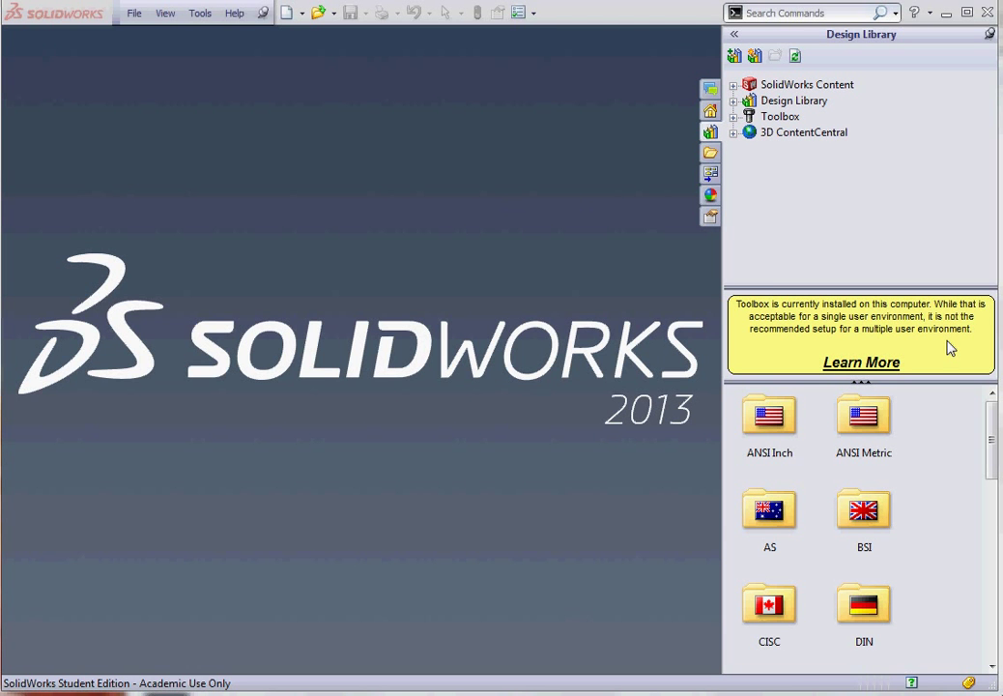
mouse_move(538, 230)
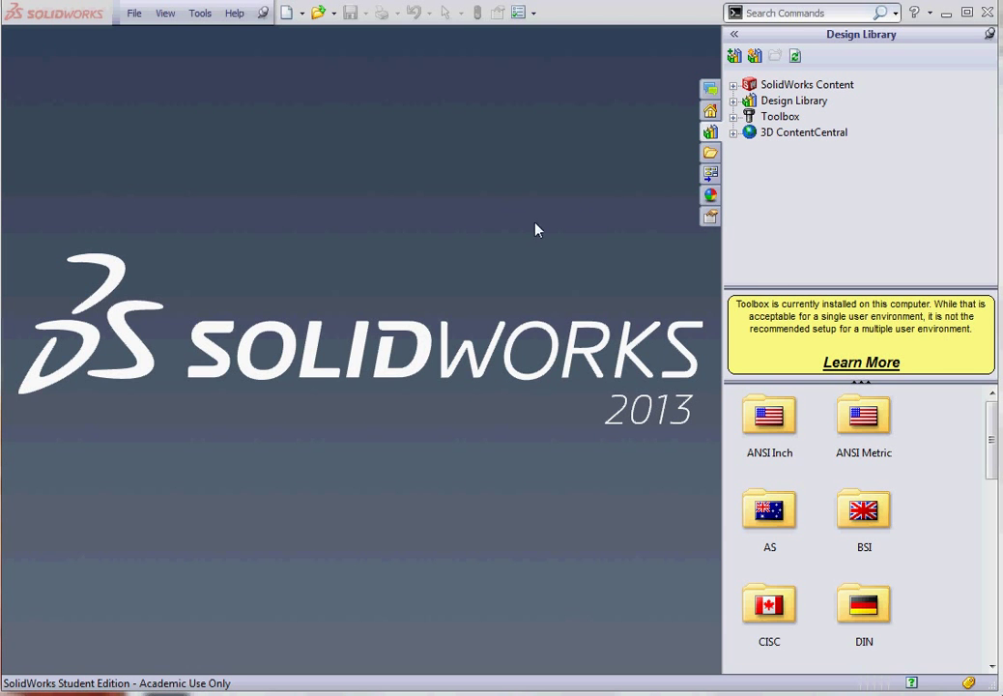
mouse_move(491, 230)
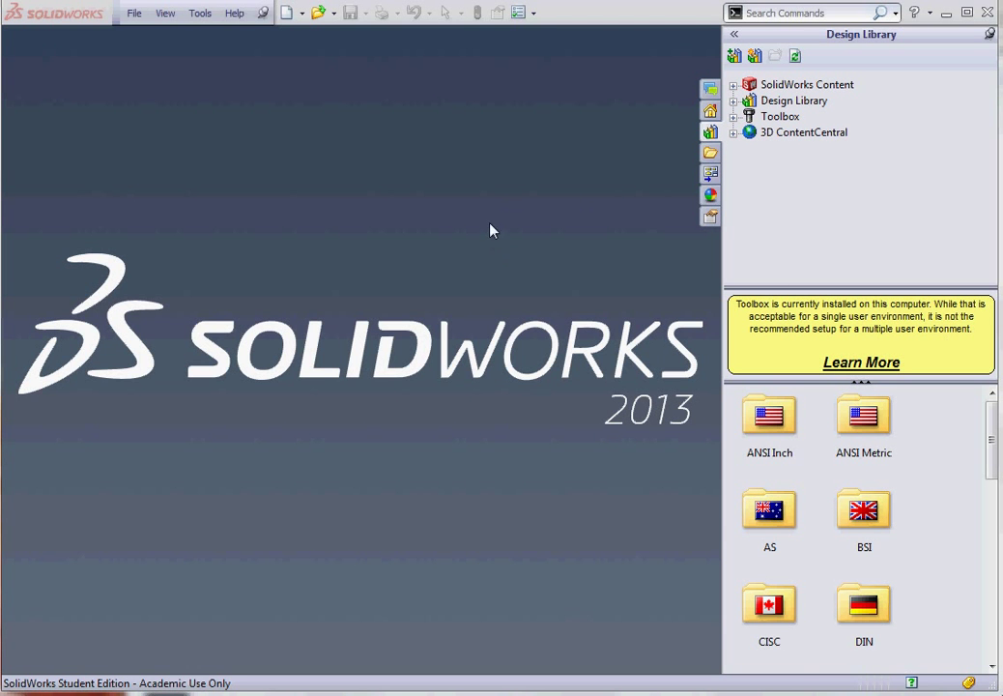
Step: Bring up the New SolidWorks Document prompt
click(290, 12)
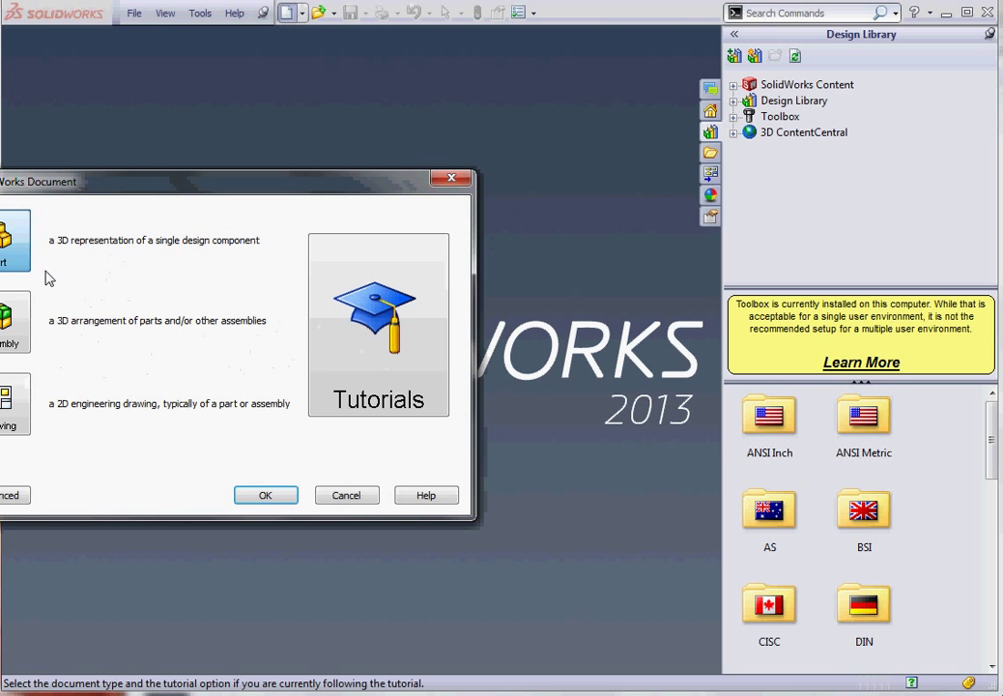
Step: Create a part, sketch a 100 × 100 rectangle on the Front Plane and extrude it into a plate
click(265, 495)
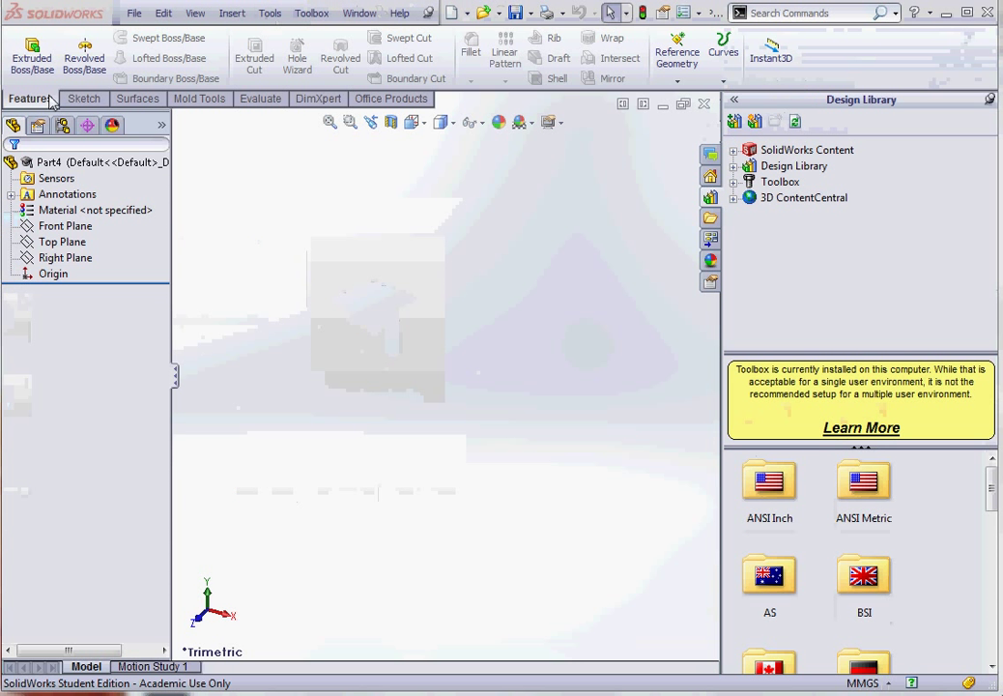
click(85, 97)
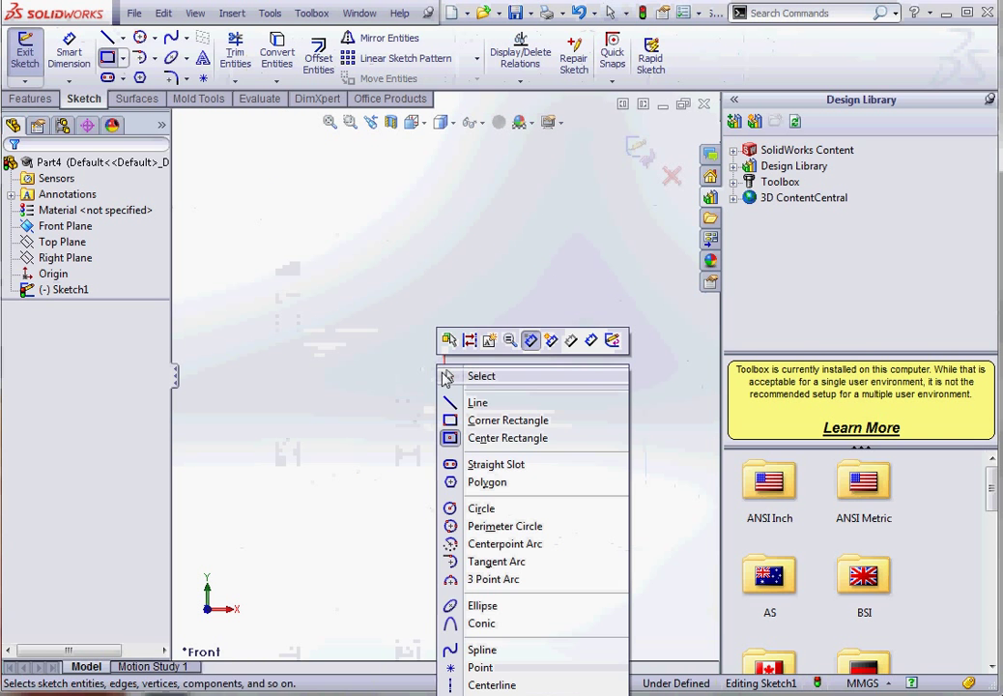
click(506, 420)
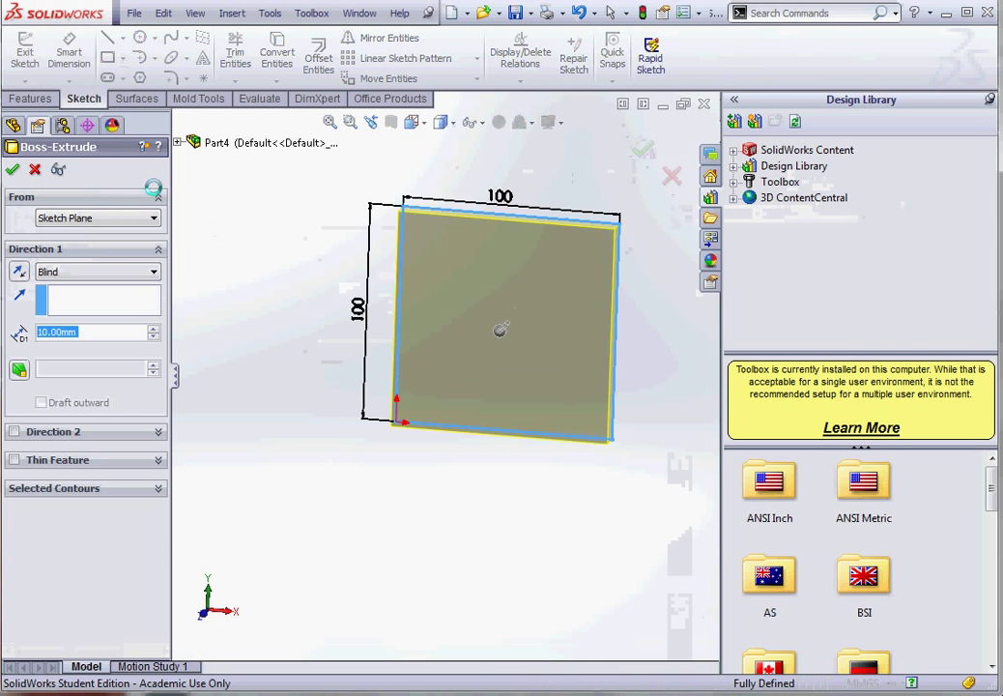
click(11, 170)
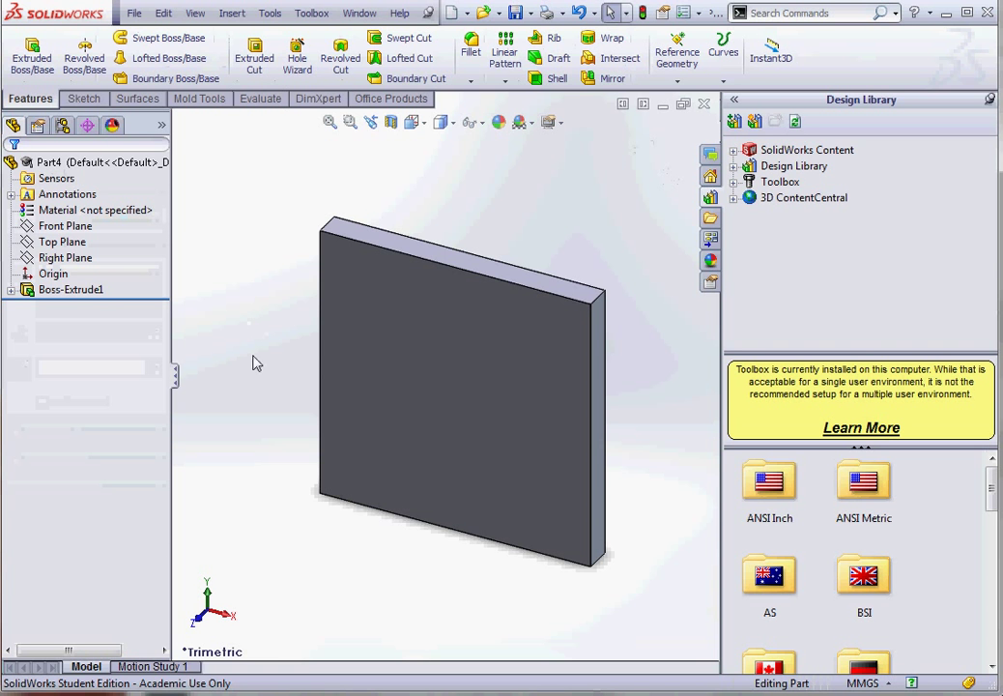
mouse_move(255, 54)
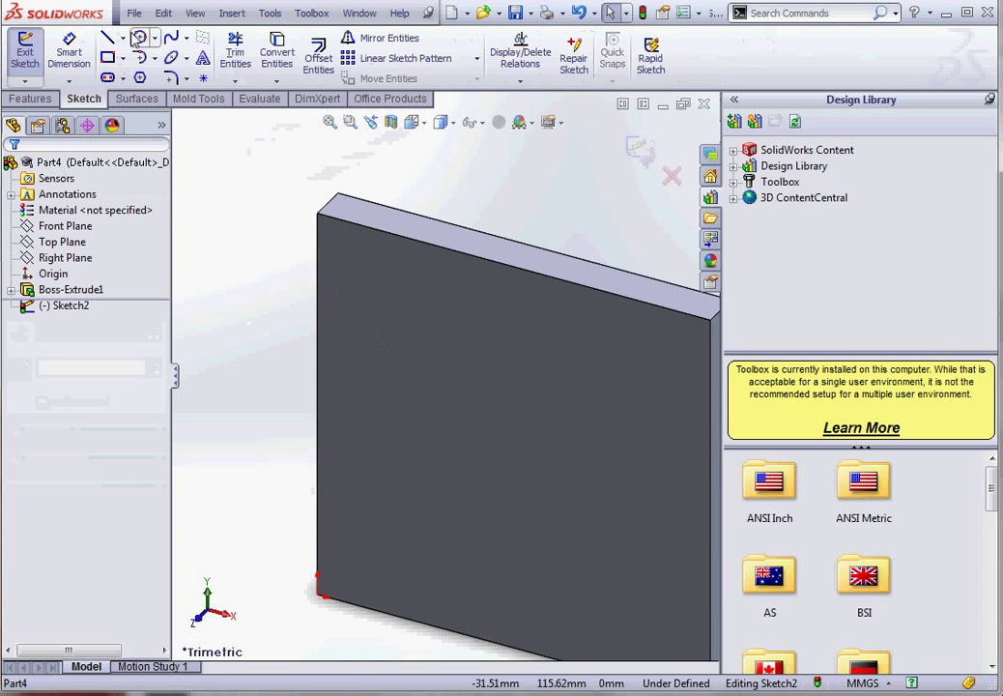
Step: Draw the slot's two side lines down from the top edge and close them with a tangent arc
drag(389, 236, 453, 406)
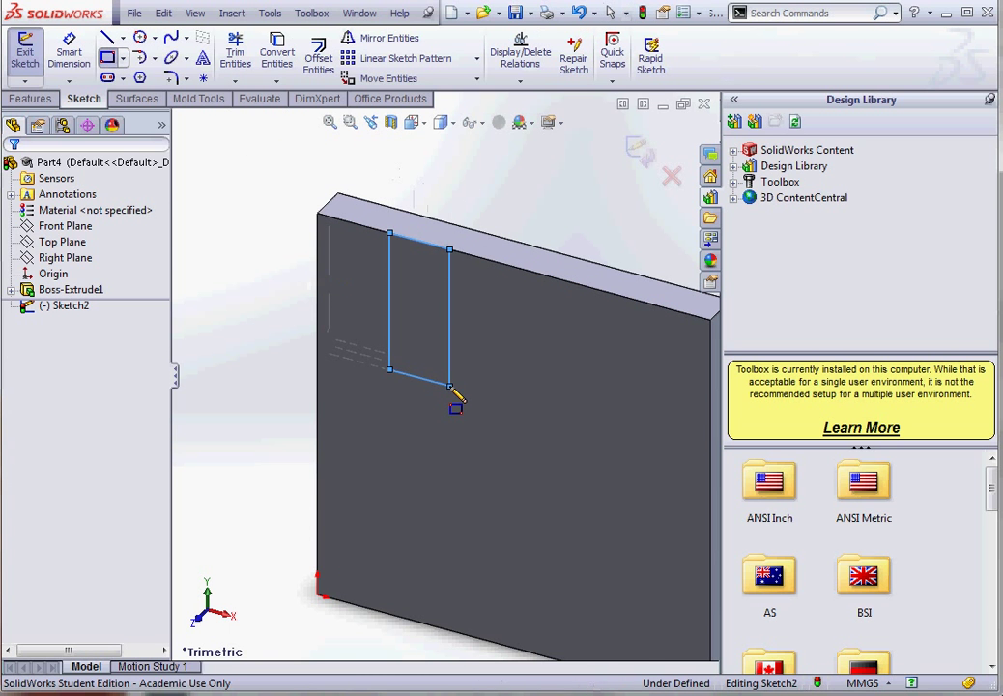
right_click(456, 397)
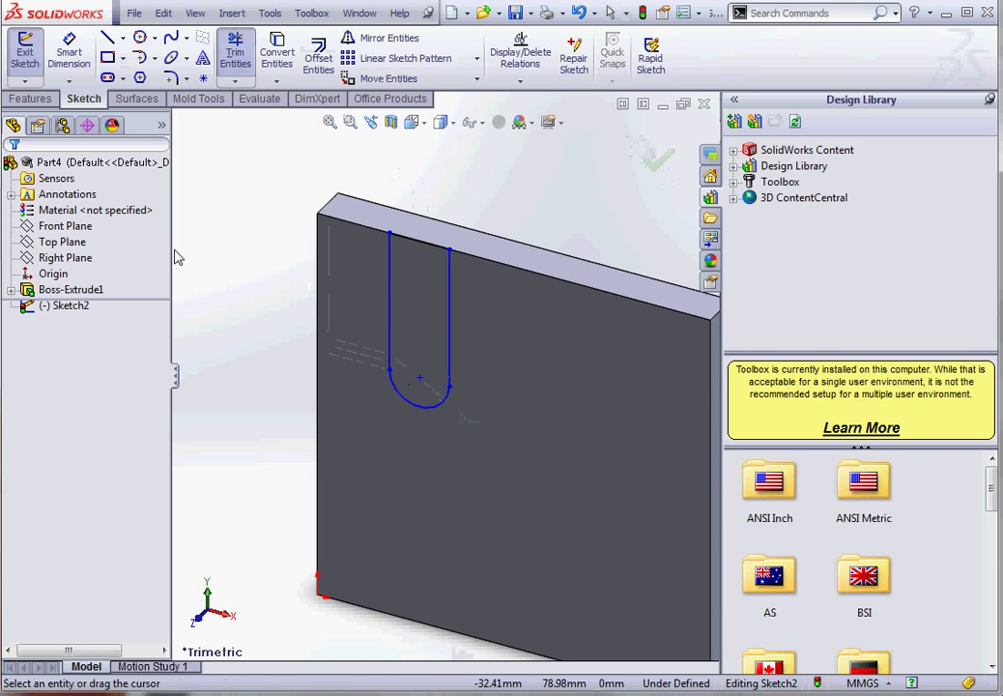
Step: Fully define the slot with Smart Dimension values 20, 30 and R5
click(69, 50)
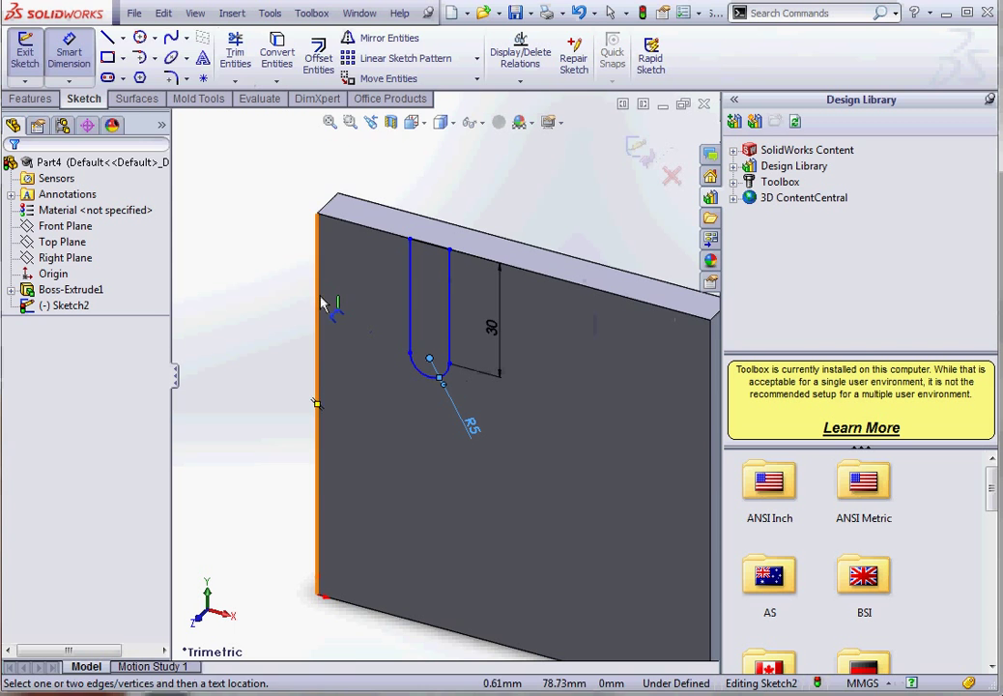
click(356, 163)
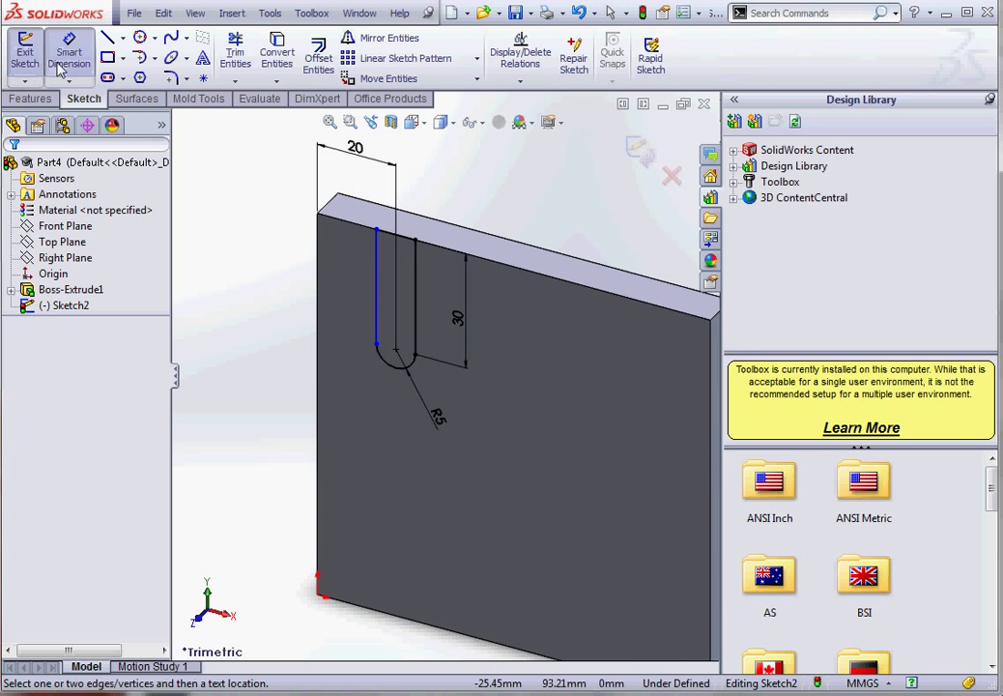
click(378, 290)
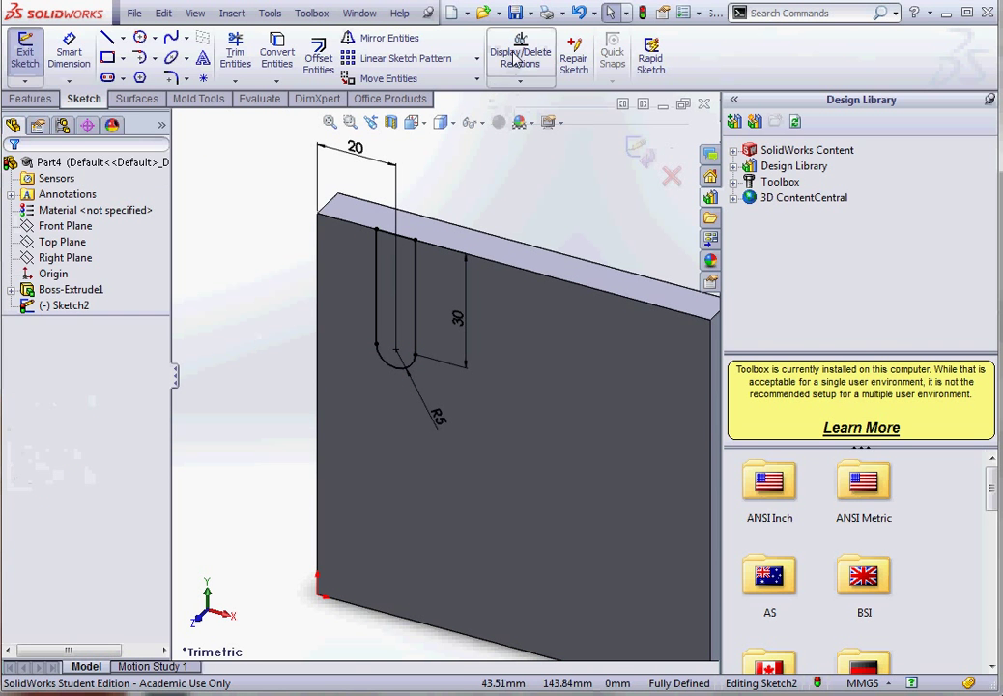
Step: Delete the slot's Horizontal and Vertical relations and add new relations to fully define it
click(520, 54)
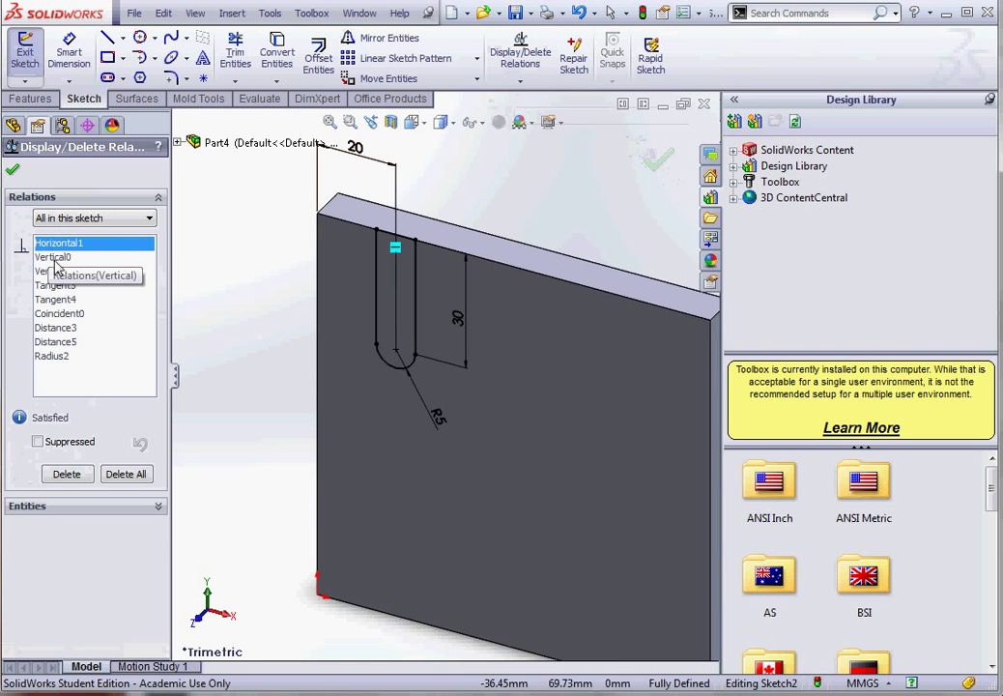
click(54, 270)
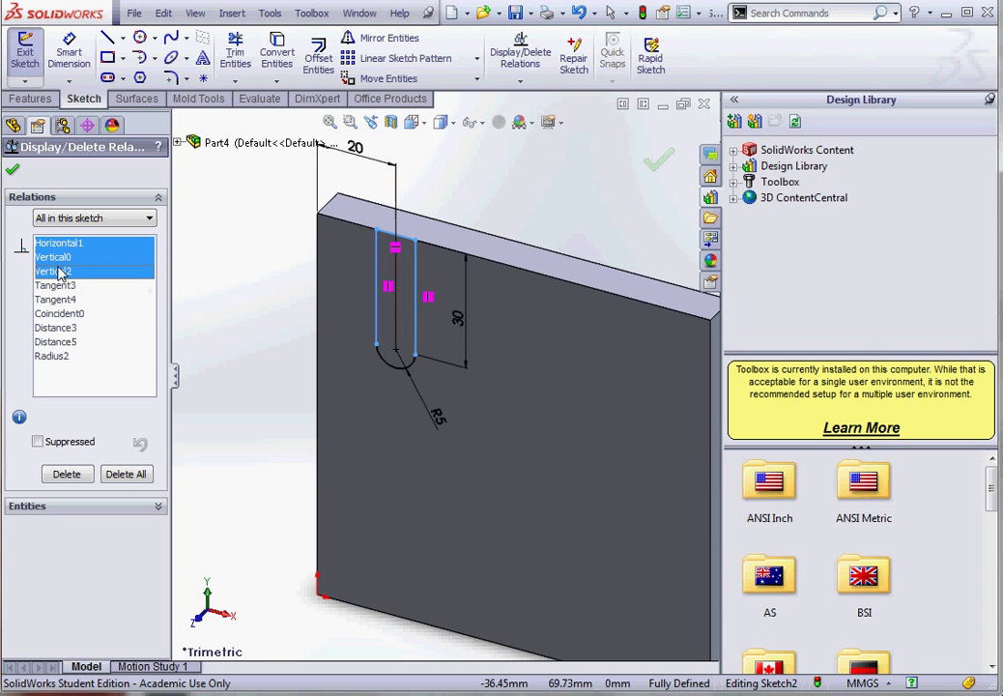
mouse_move(81, 278)
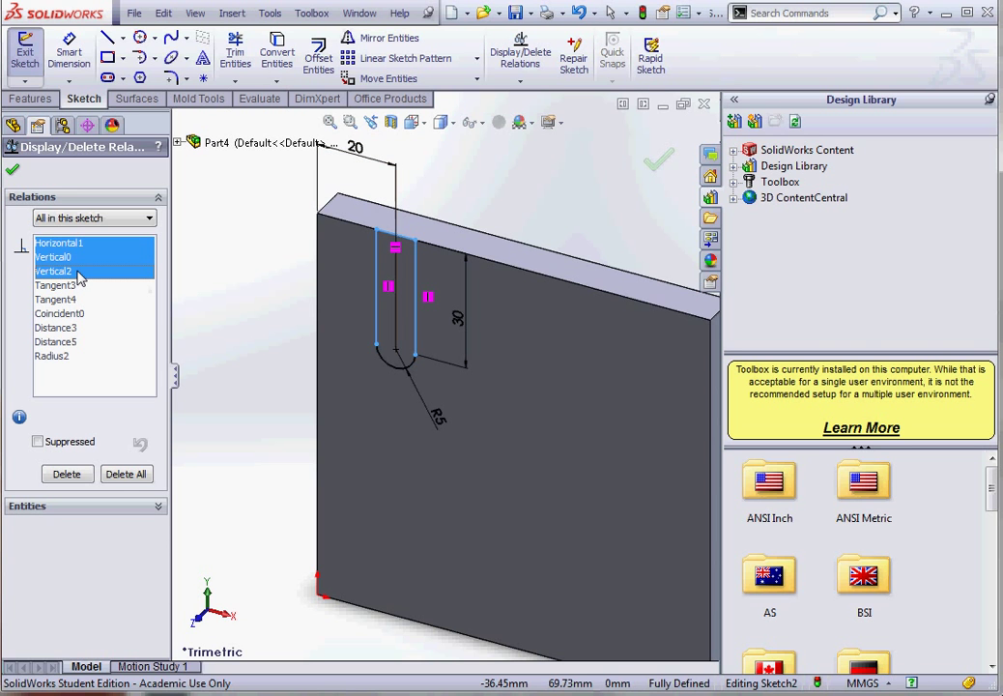
mouse_move(151, 286)
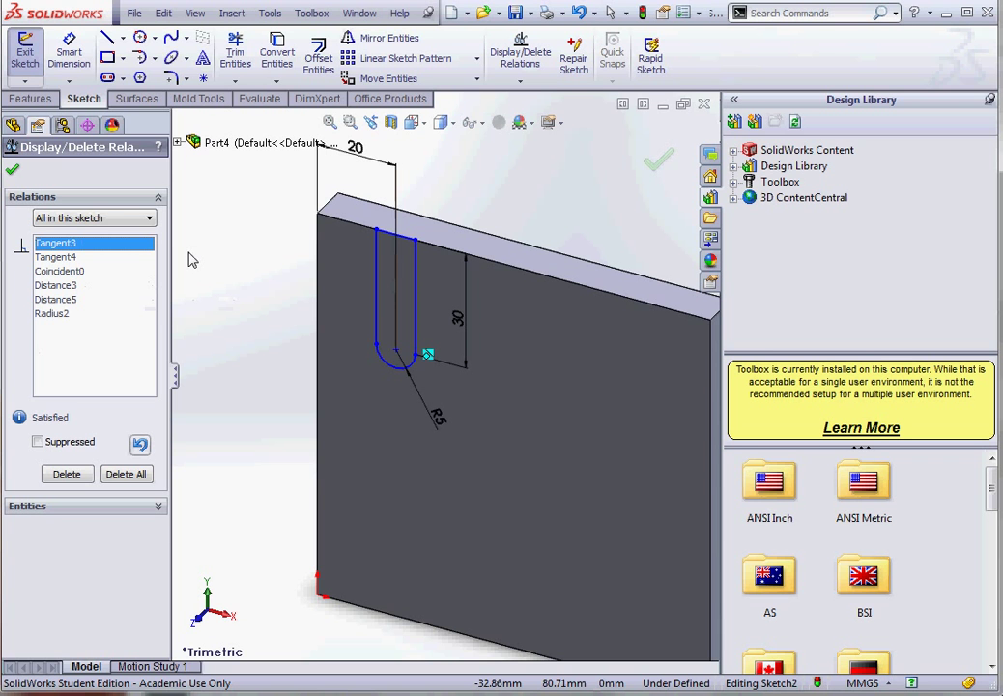
mouse_move(248, 288)
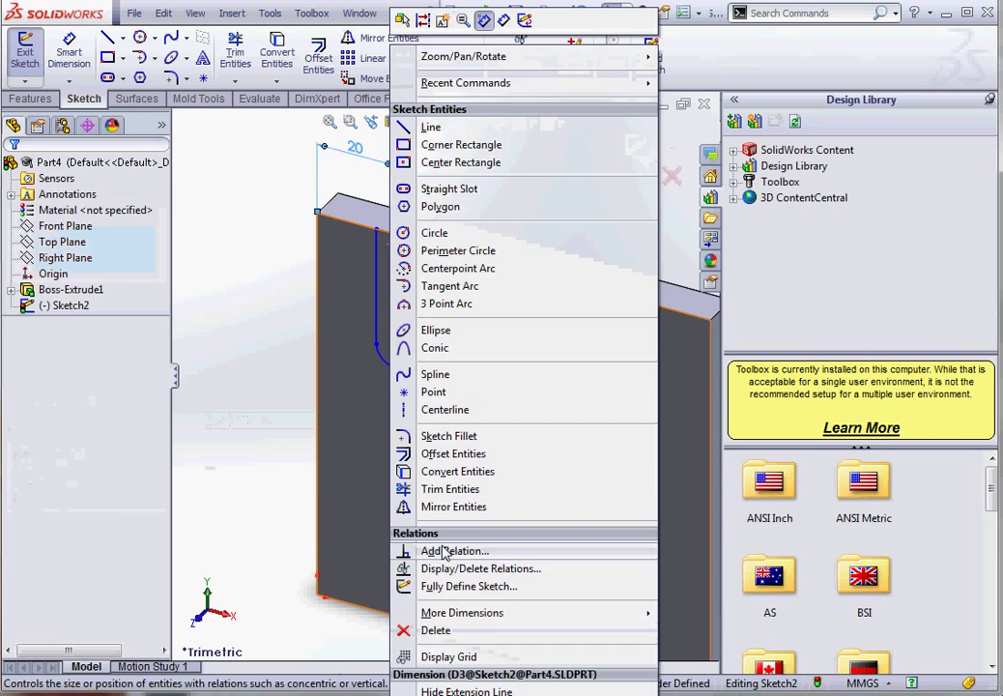
click(456, 549)
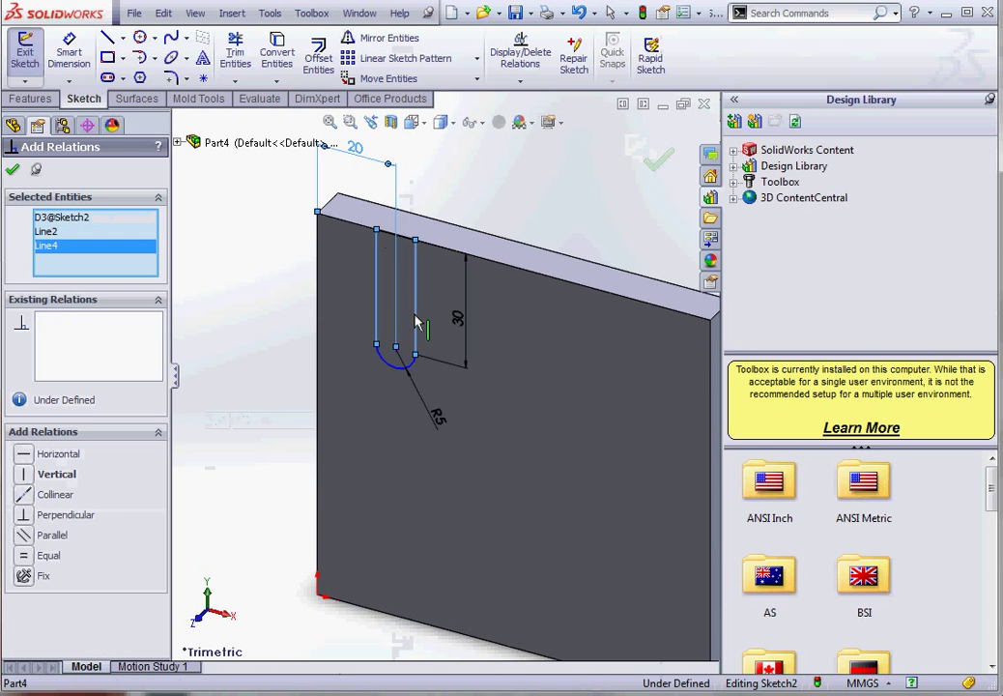
right_click(416, 321)
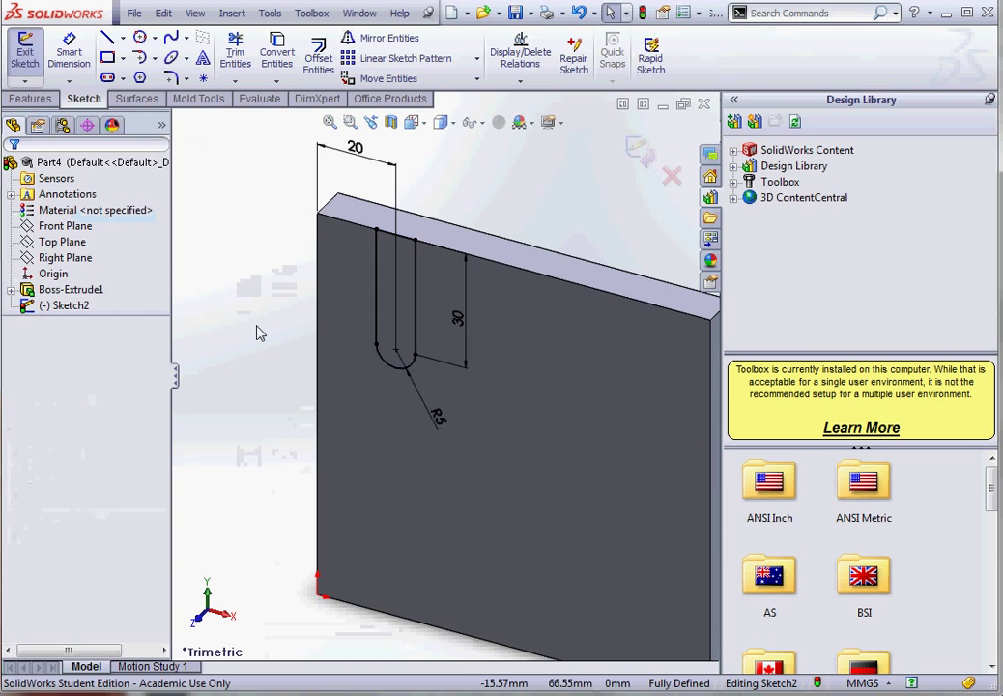
Step: Extruded Cut the slot profile through the plate as a U-shaped notch
click(519, 52)
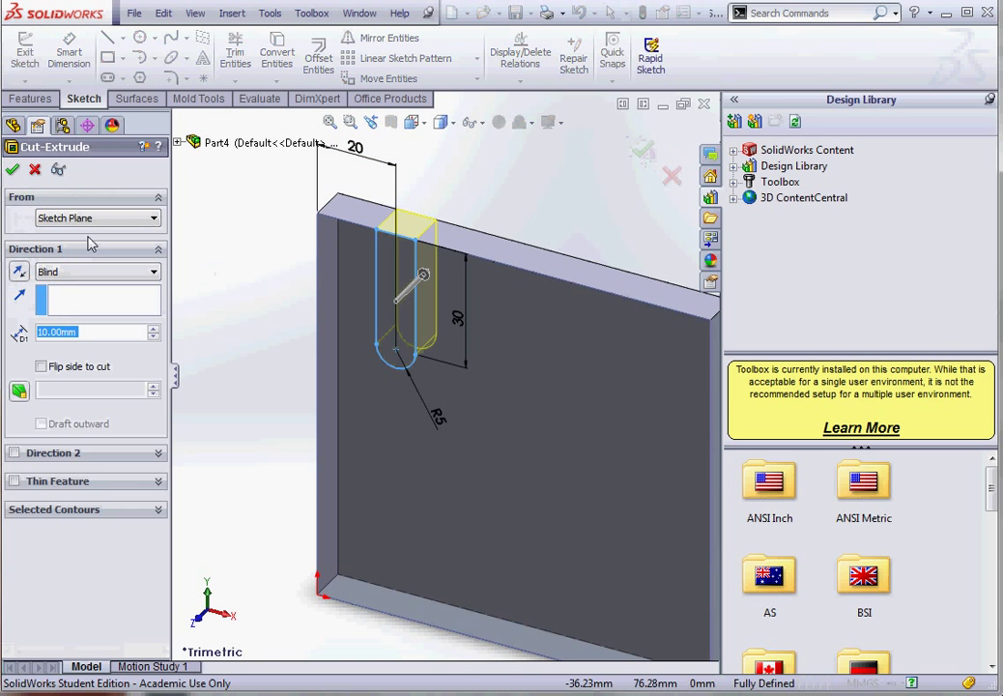
click(93, 270)
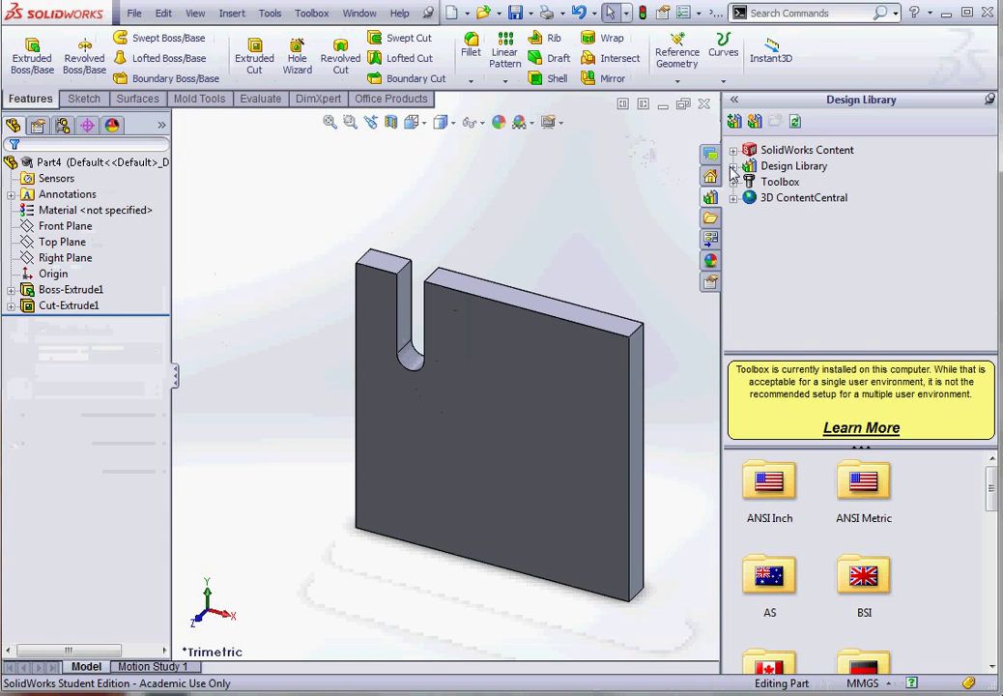
Step: Browse the Design Library to metric slots and give Cut-Extrude1 a yellow appearance
click(734, 166)
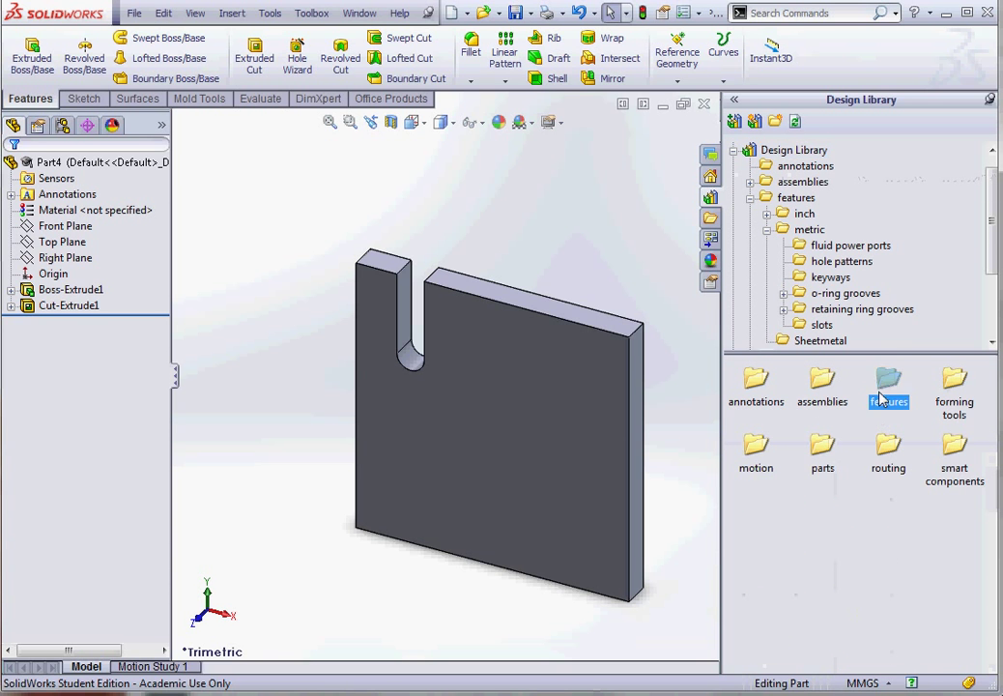
double_click(890, 387)
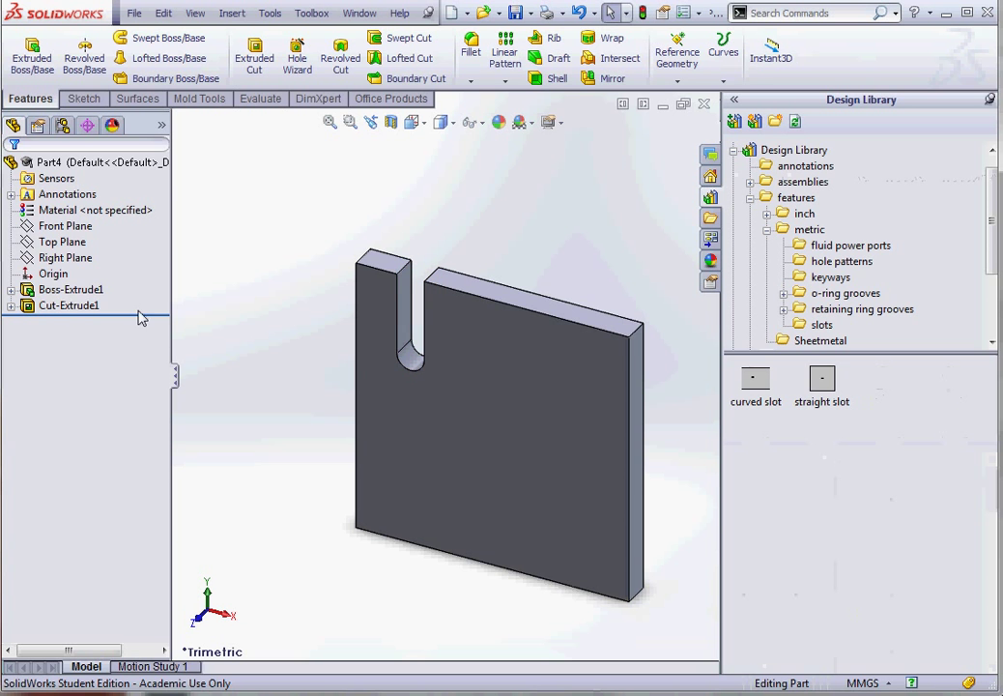
right_click(70, 306)
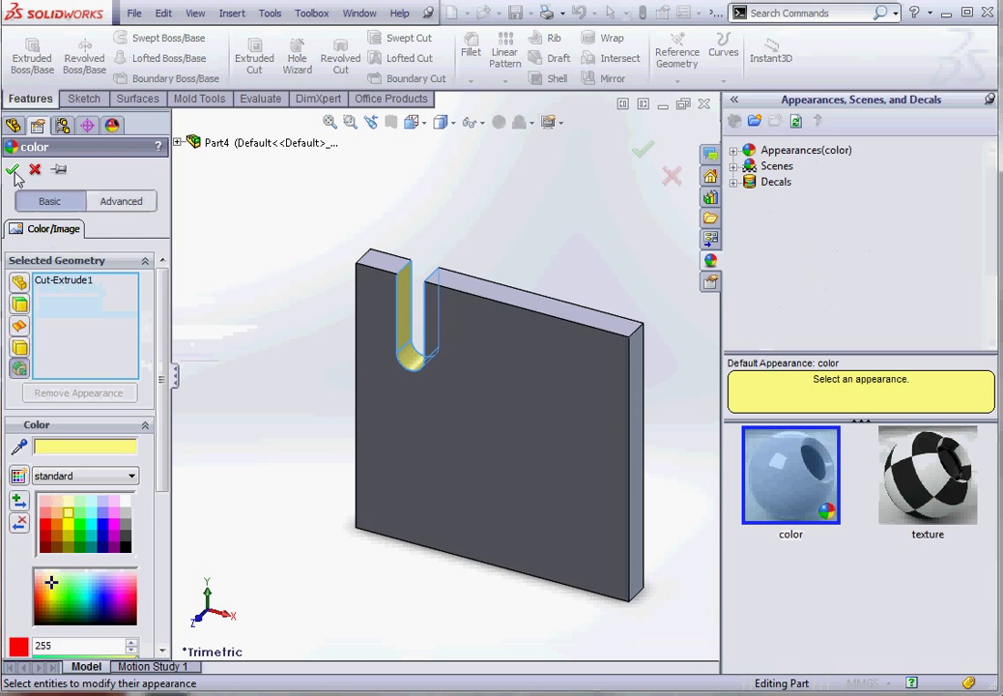
click(15, 171)
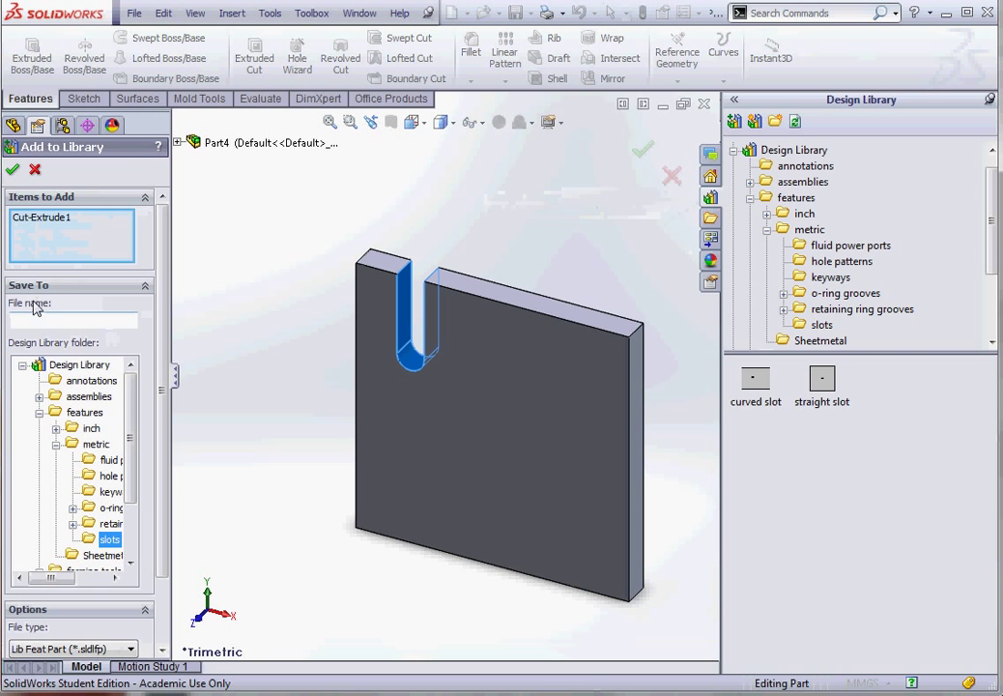
Step: Add the cut to the slots library folder as 'Rounded Slot' with a short description
text(R)
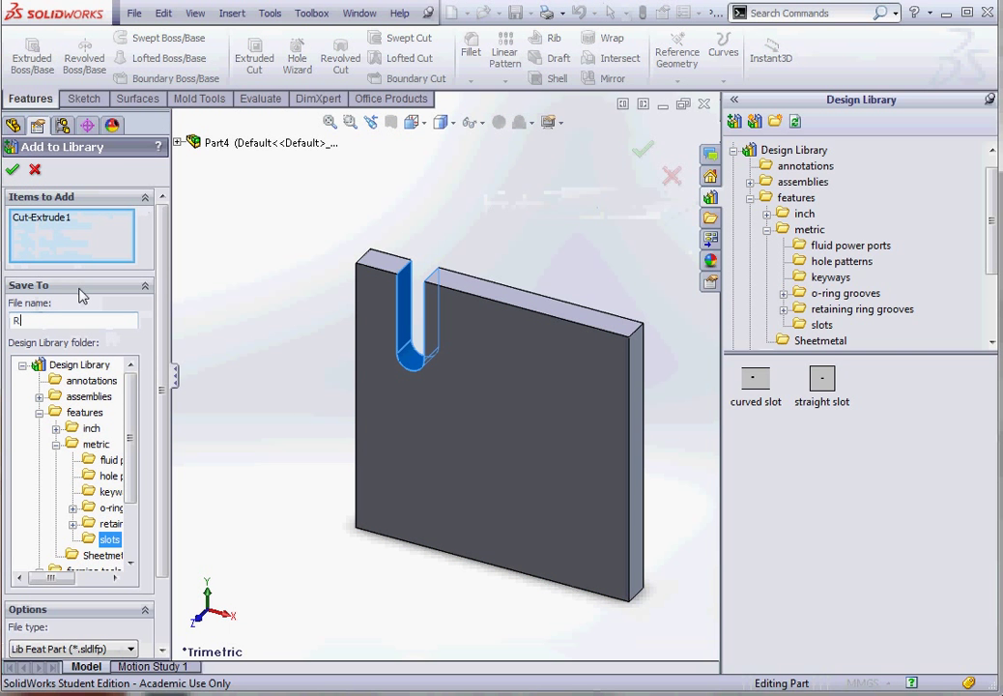
text(Rounded Slot)
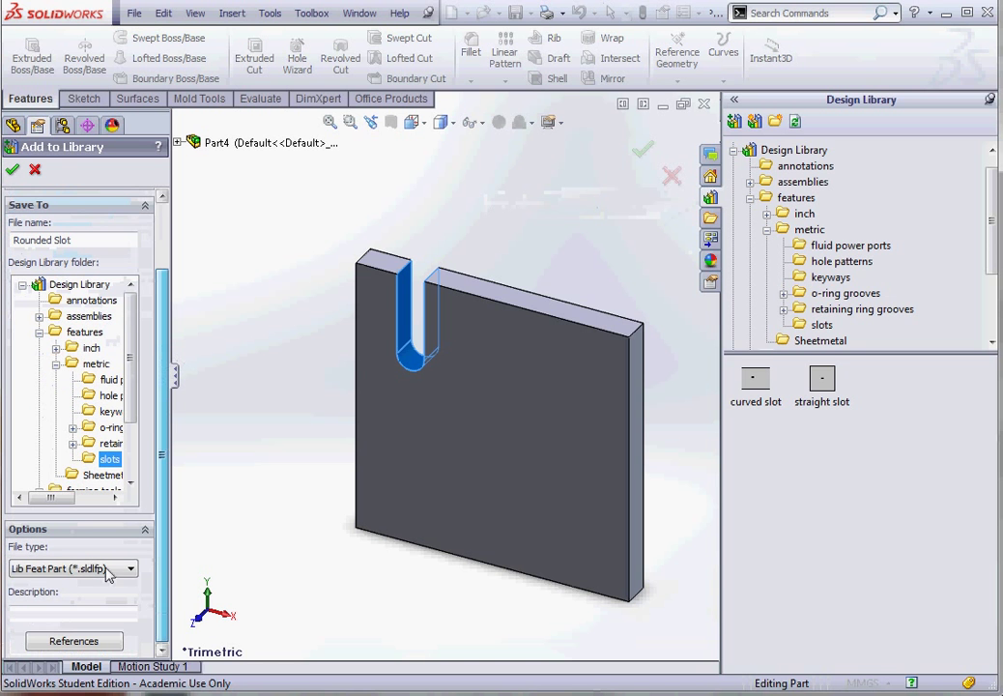
text(it's a rounded slot)
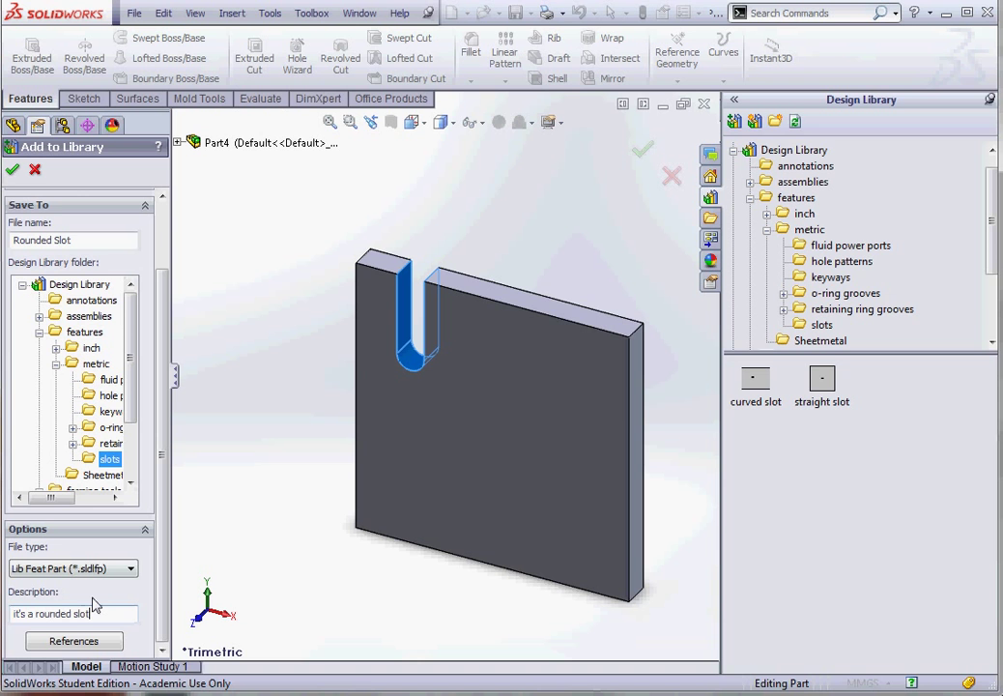
click(11, 170)
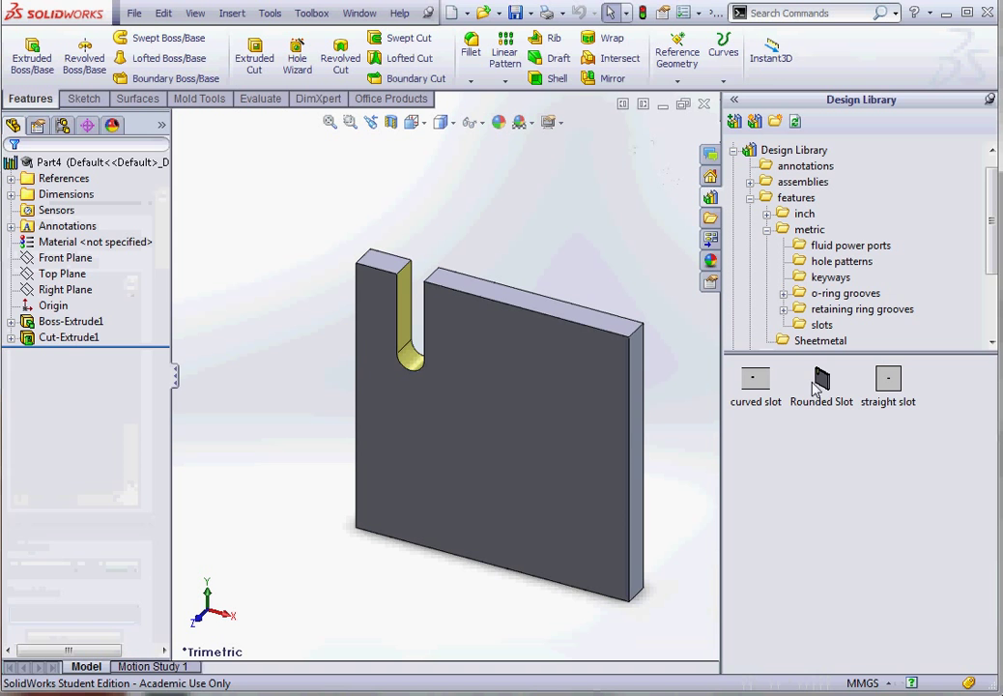
mouse_move(663, 199)
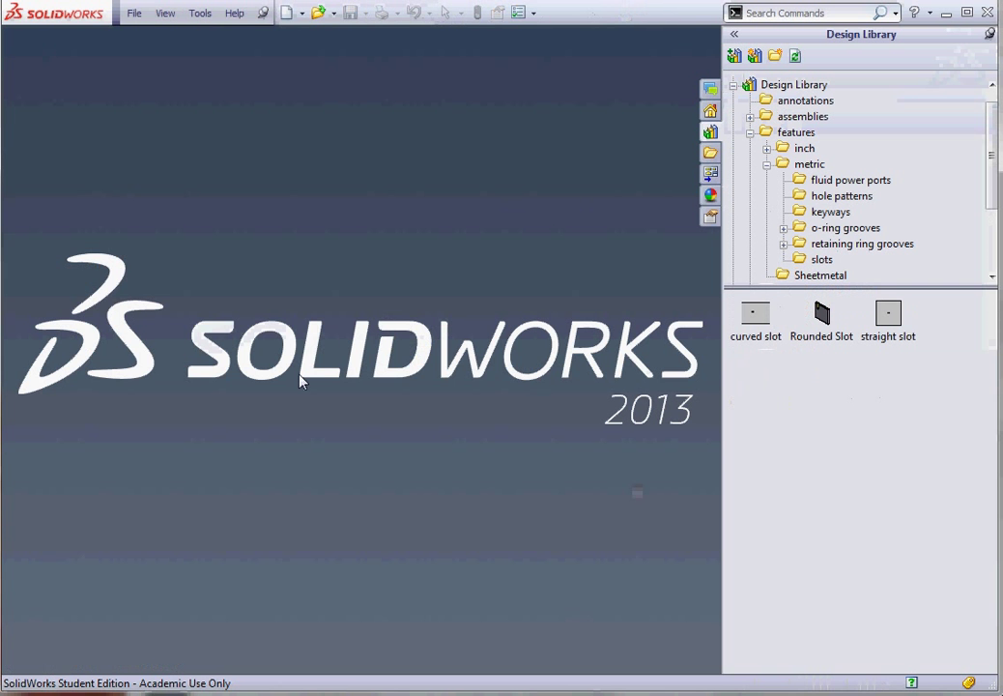
Step: Create a new part with a 150 × 50 rectangle on the Front Plane ready to extrude
click(289, 12)
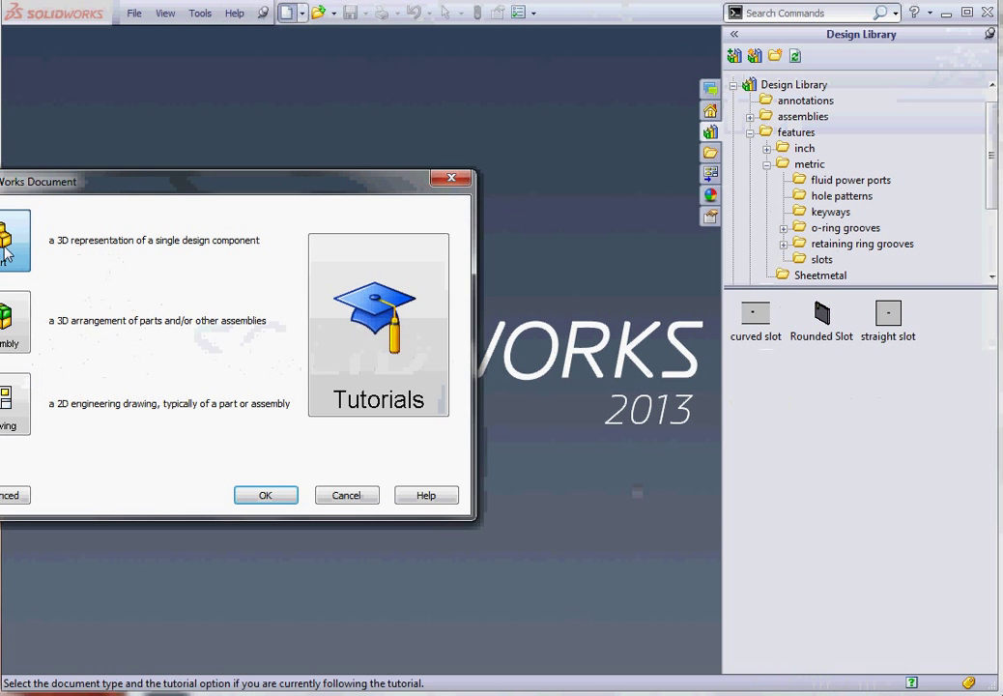
click(267, 495)
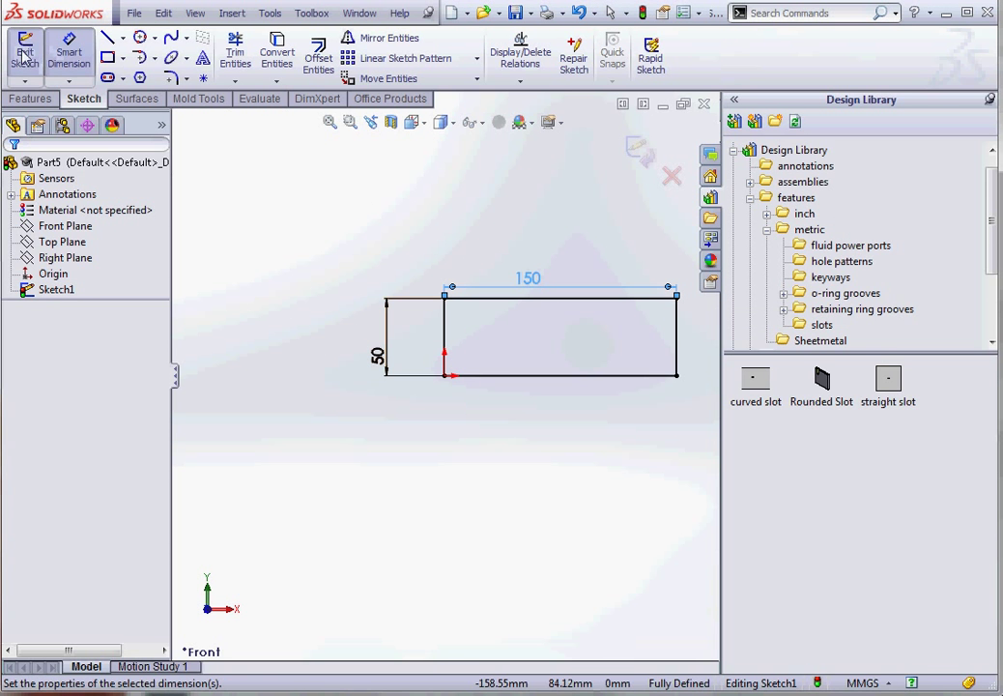
click(23, 50)
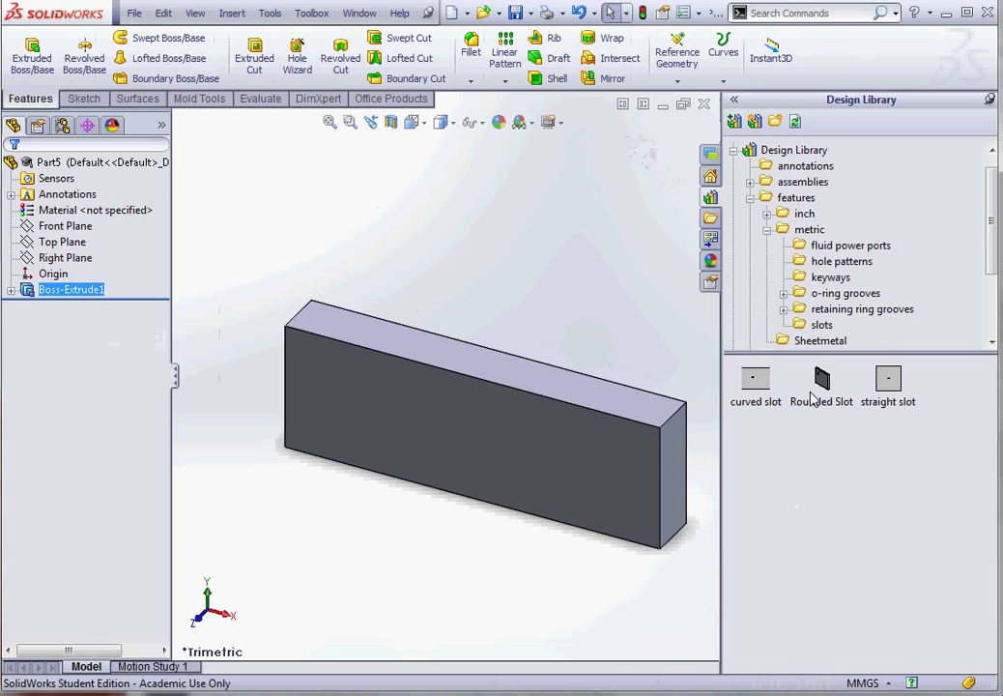
Step: Drag the Rounded Slot library feature onto the extruded block near its ends
click(820, 400)
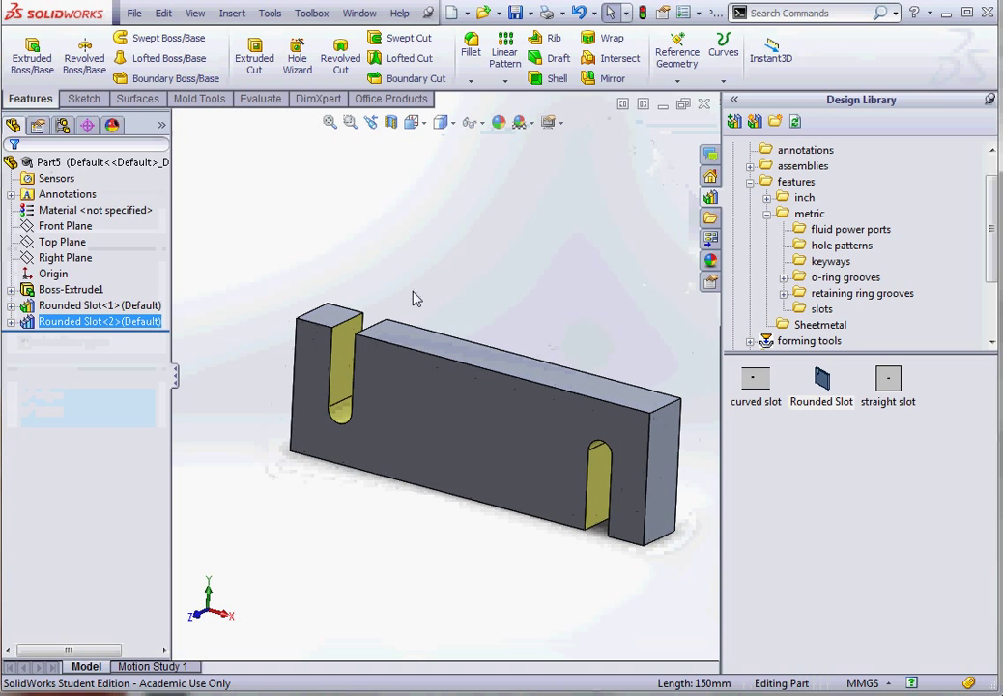
mouse_move(440, 332)
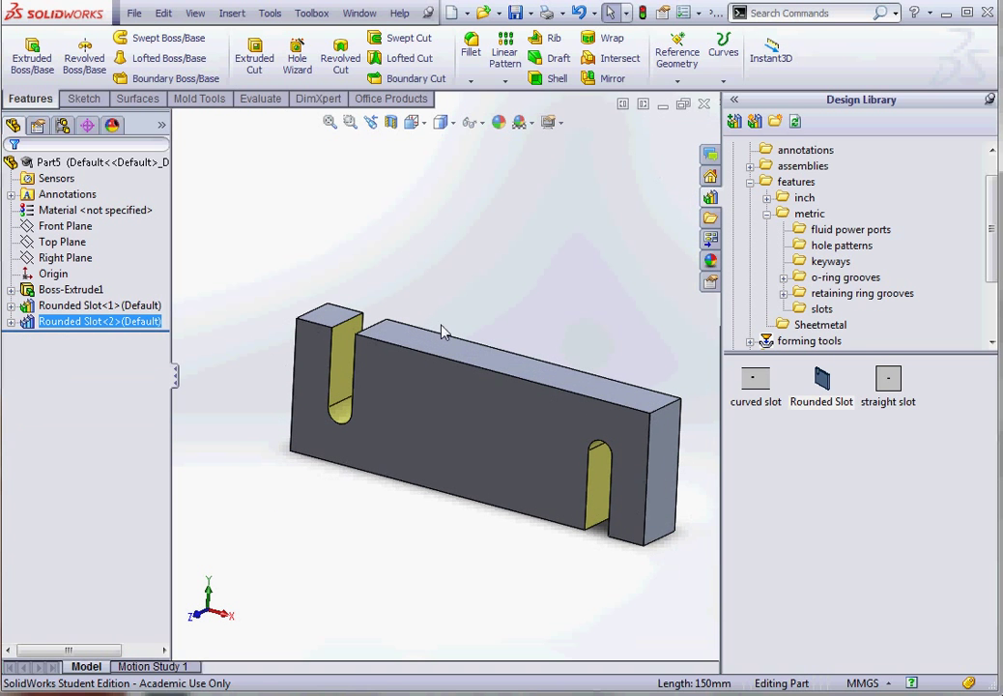
Step: Open the Rounded Slot library part and expand Cut-Extrude1's Sketch2 dimensions
click(600, 484)
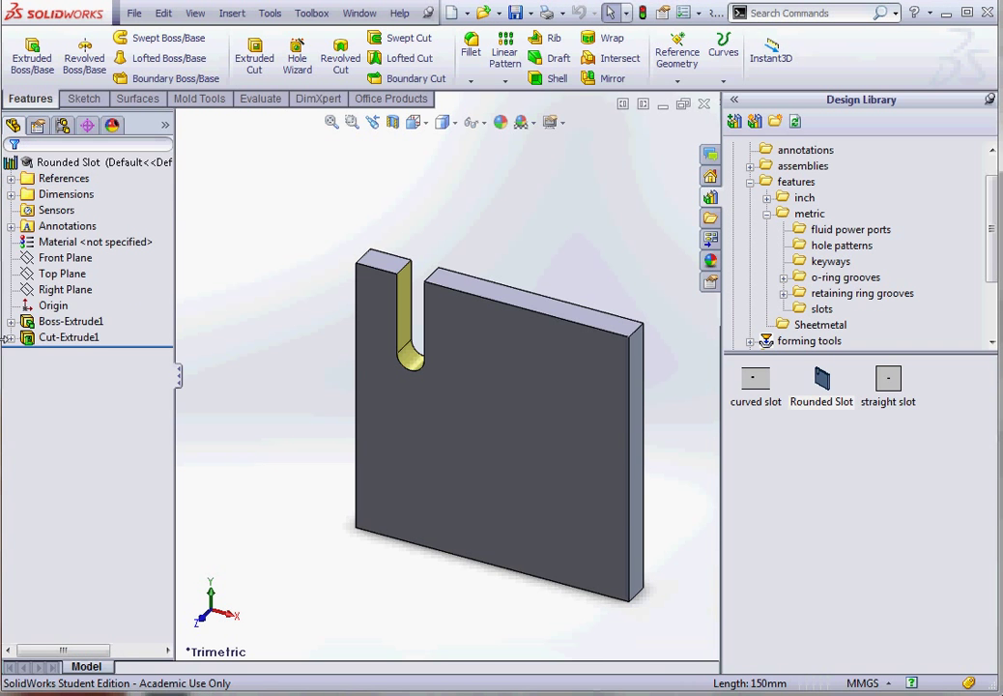
click(69, 337)
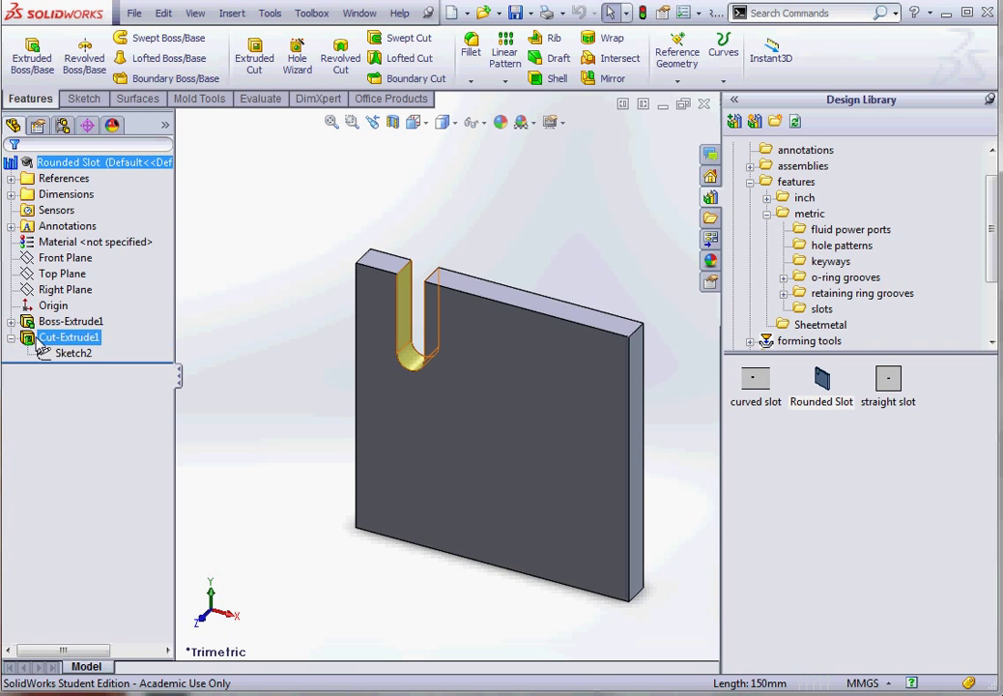
click(73, 352)
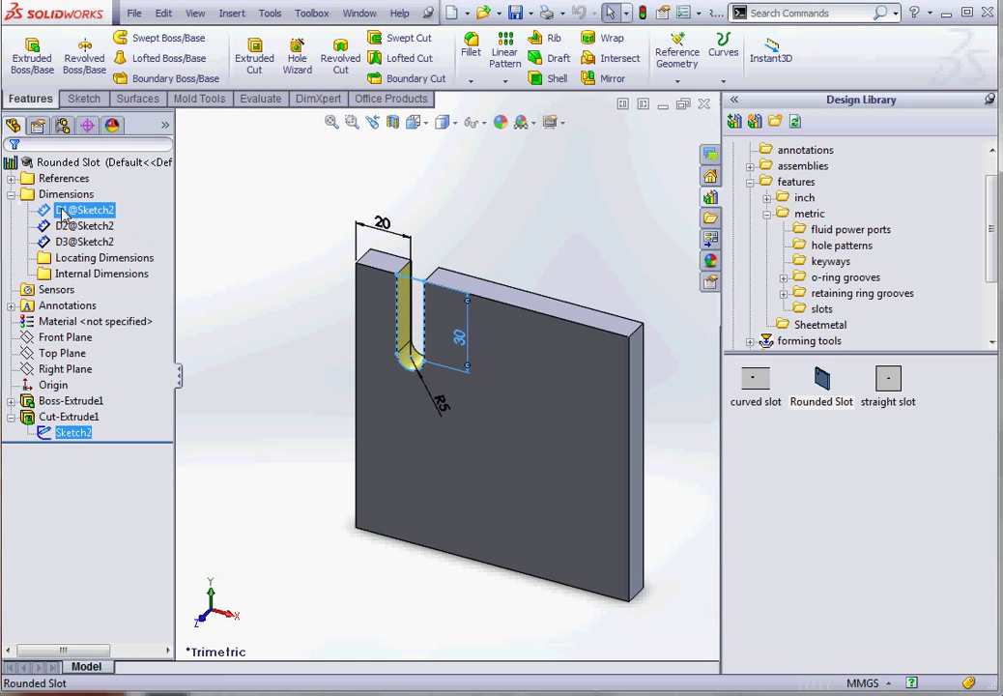
Step: Rename the slot dimensions D1 and D2 to height and radius
double_click(87, 209)
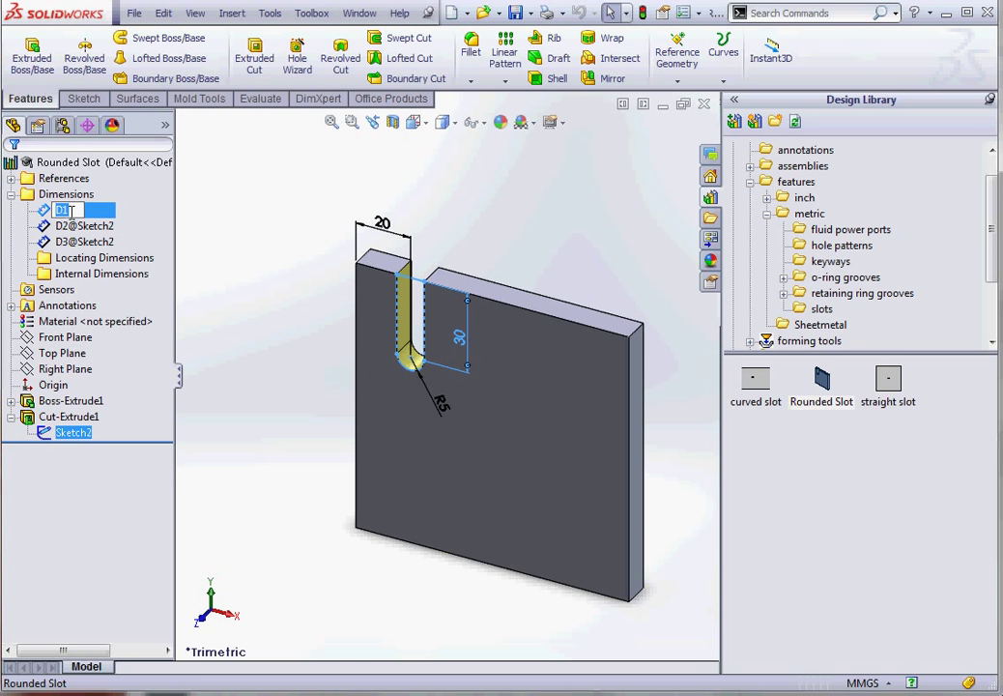
text(height@Sketch2)
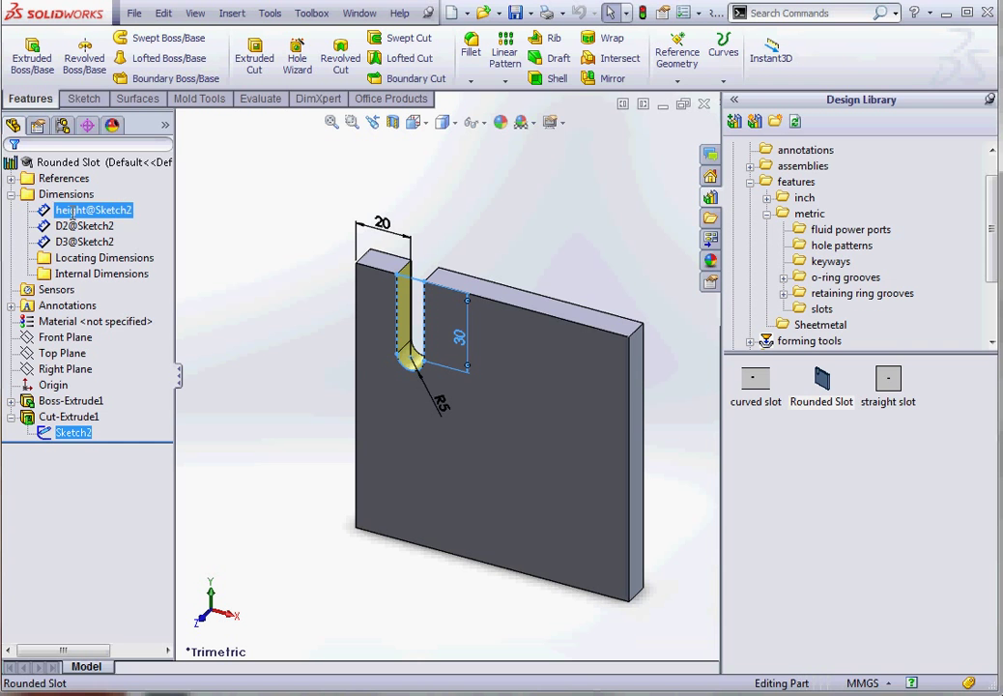
click(85, 225)
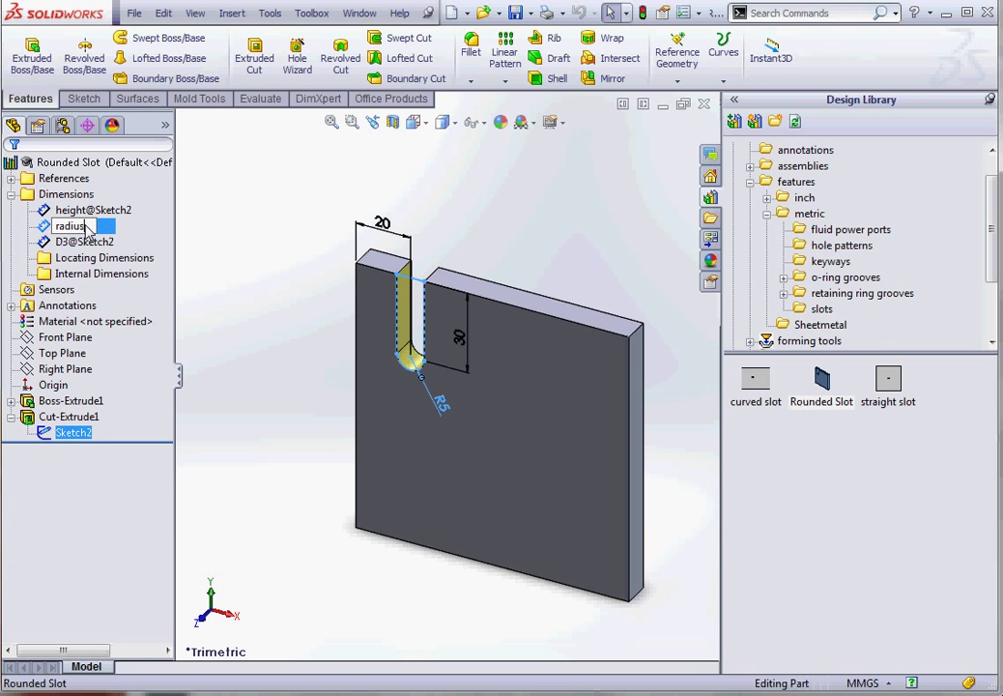
click(85, 242)
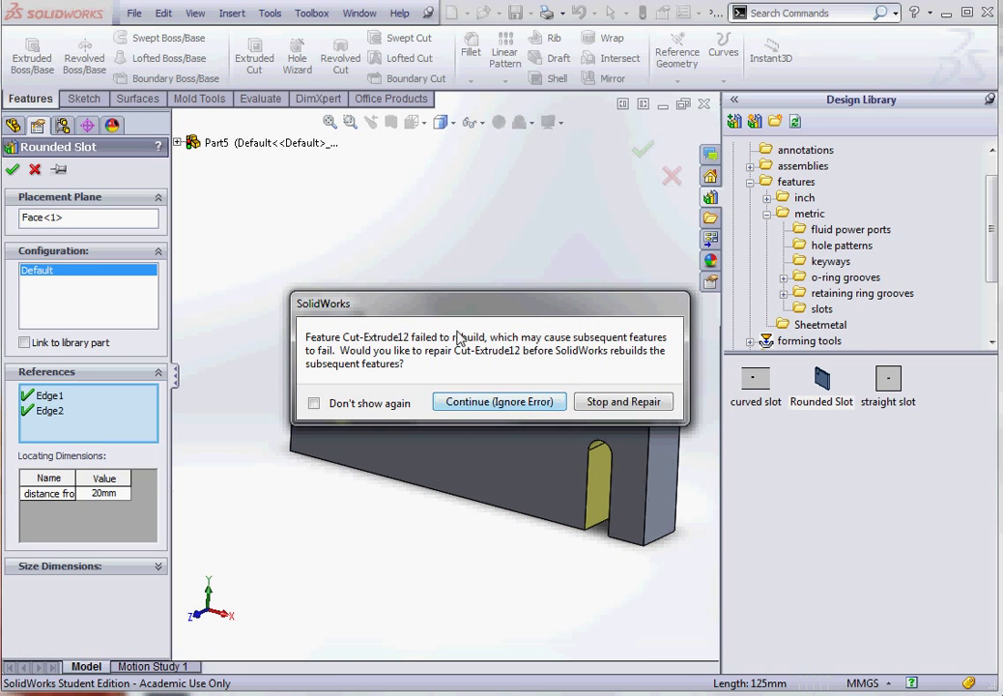
Step: Dismiss the rebuild and library feature errors, then place the slot 40mm from the edge
drag(323, 302, 275, 435)
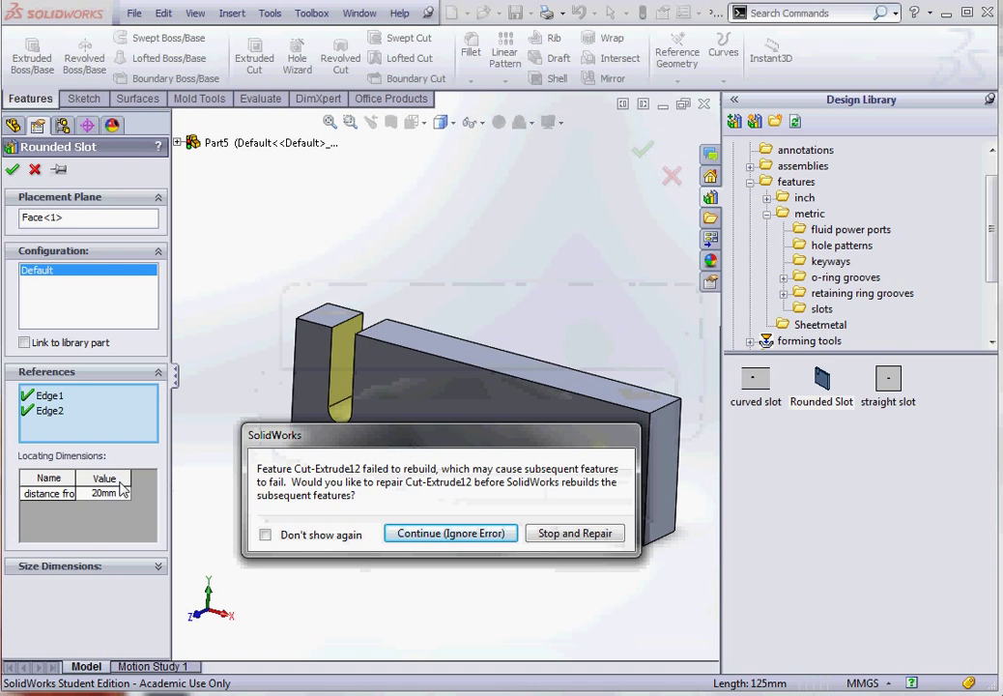
click(448, 534)
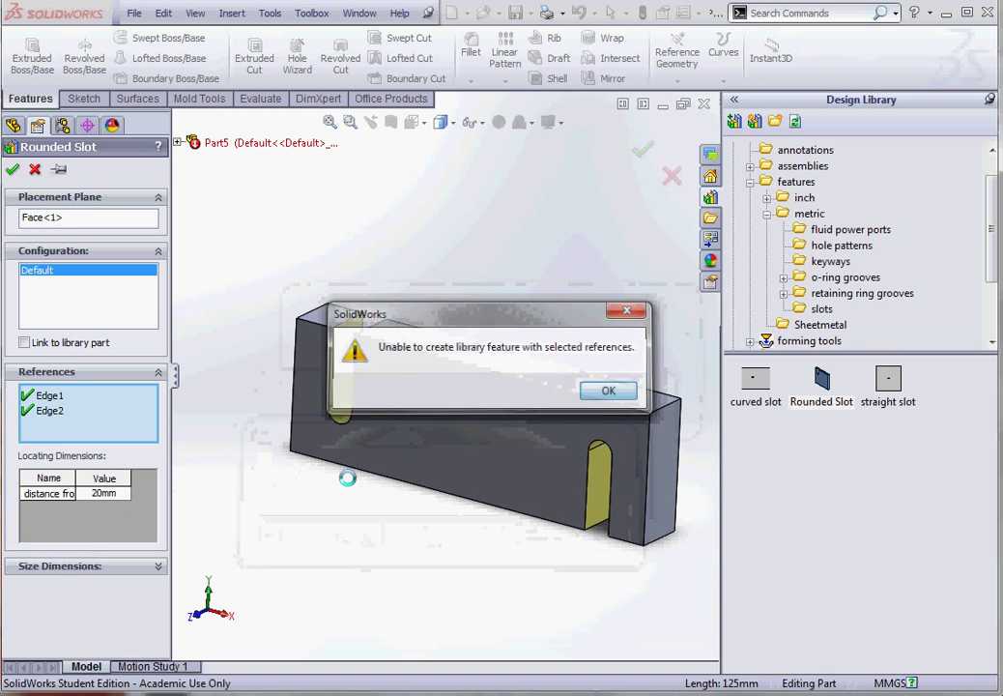
click(607, 391)
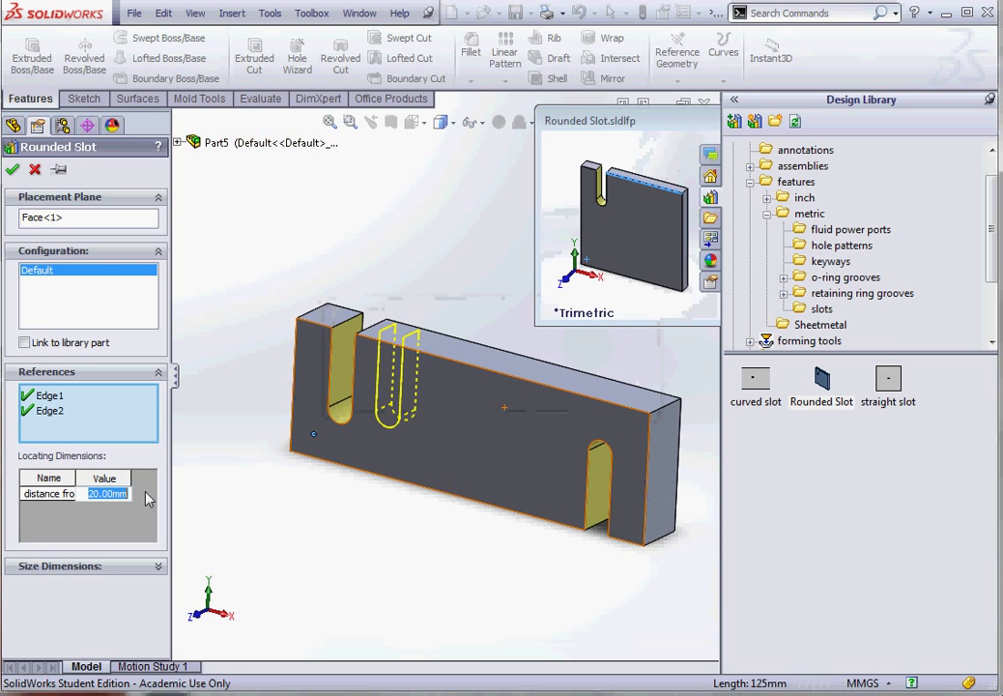
text(40mm)
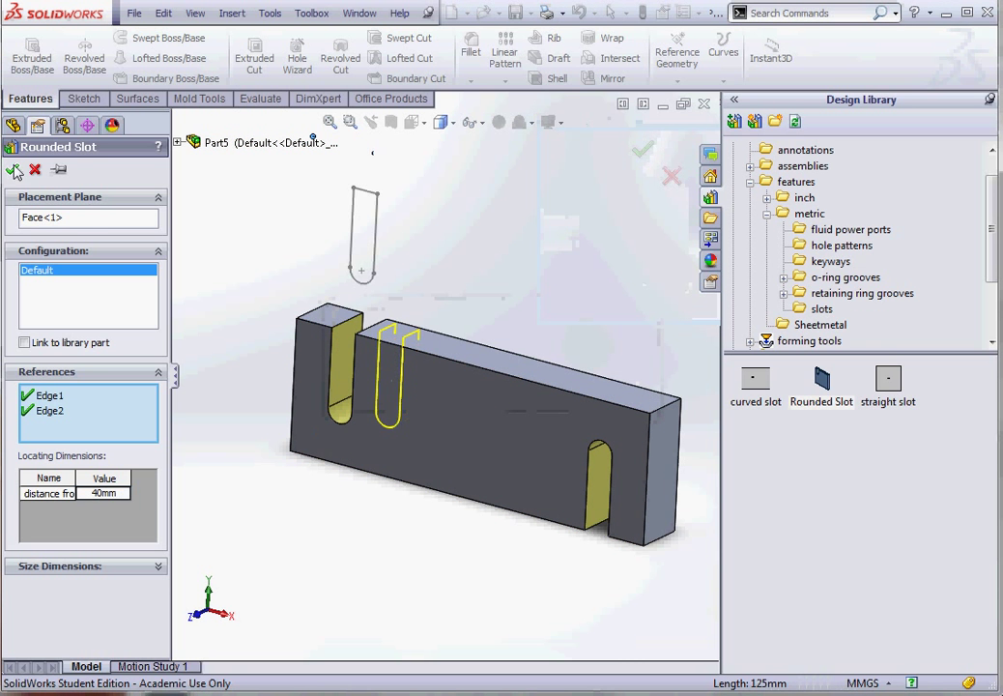
click(14, 170)
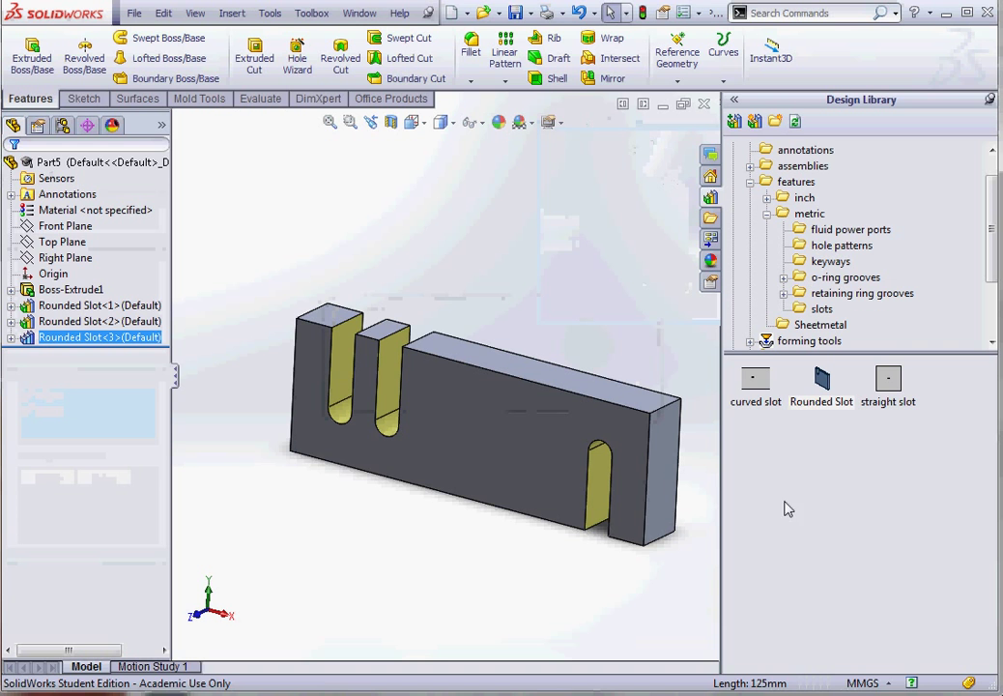
mouse_move(761, 525)
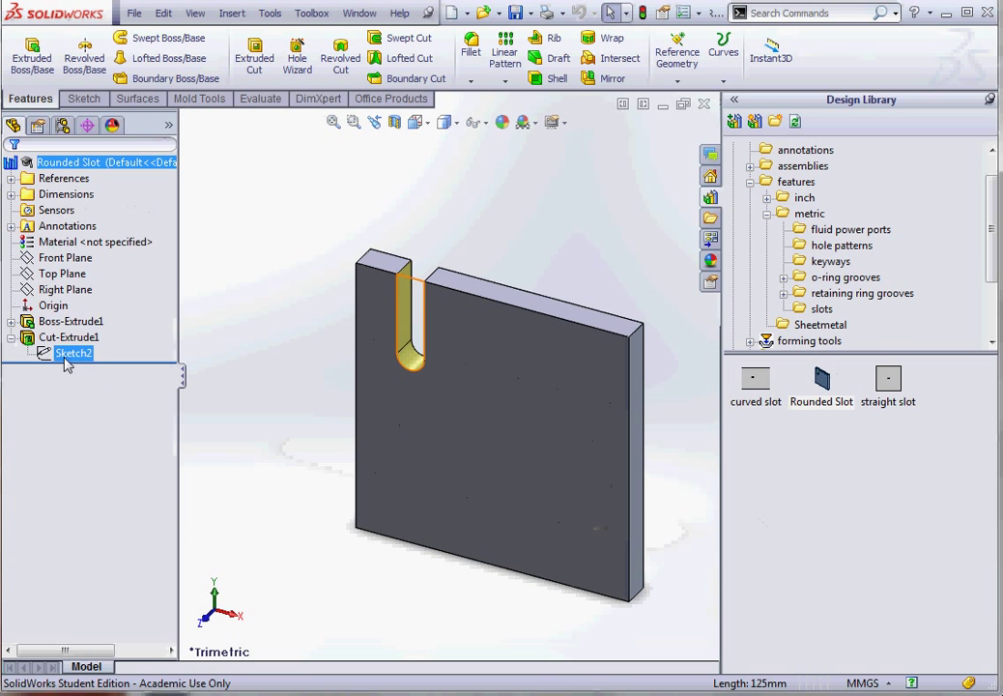
Step: Add a 'little slot' configuration row with 2mm radius in the slot sketch's dimension table
click(74, 352)
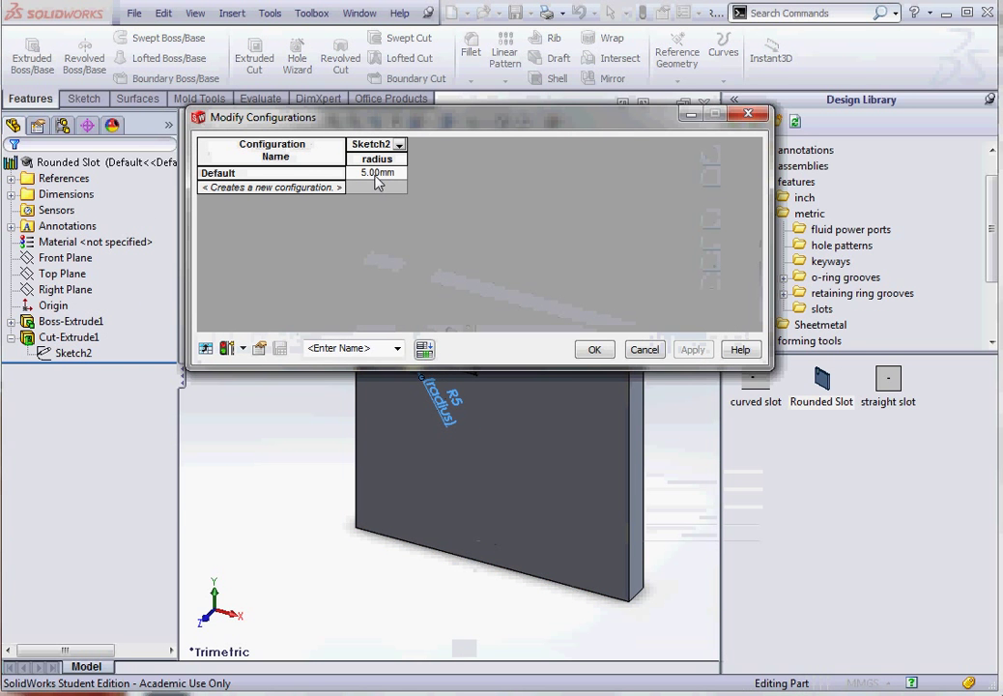
click(271, 188)
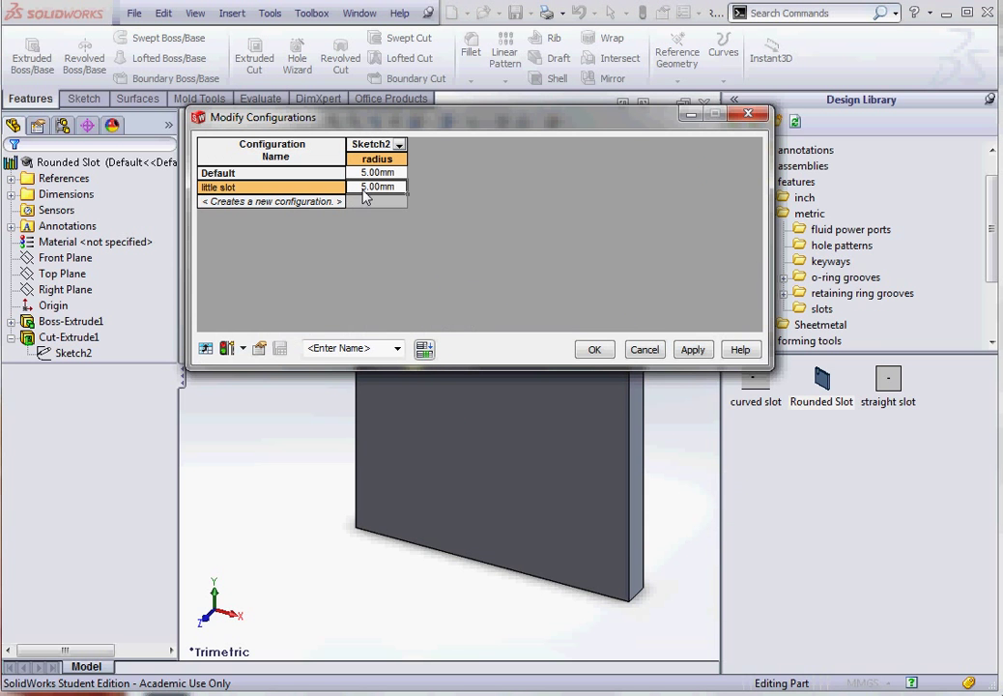
mouse_move(363, 191)
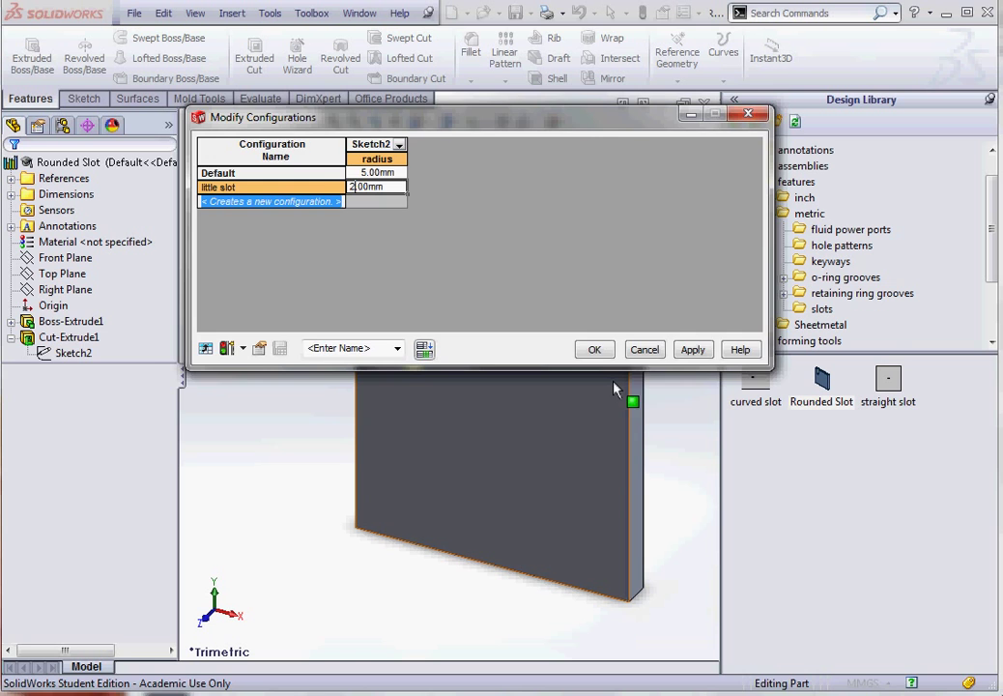
click(595, 348)
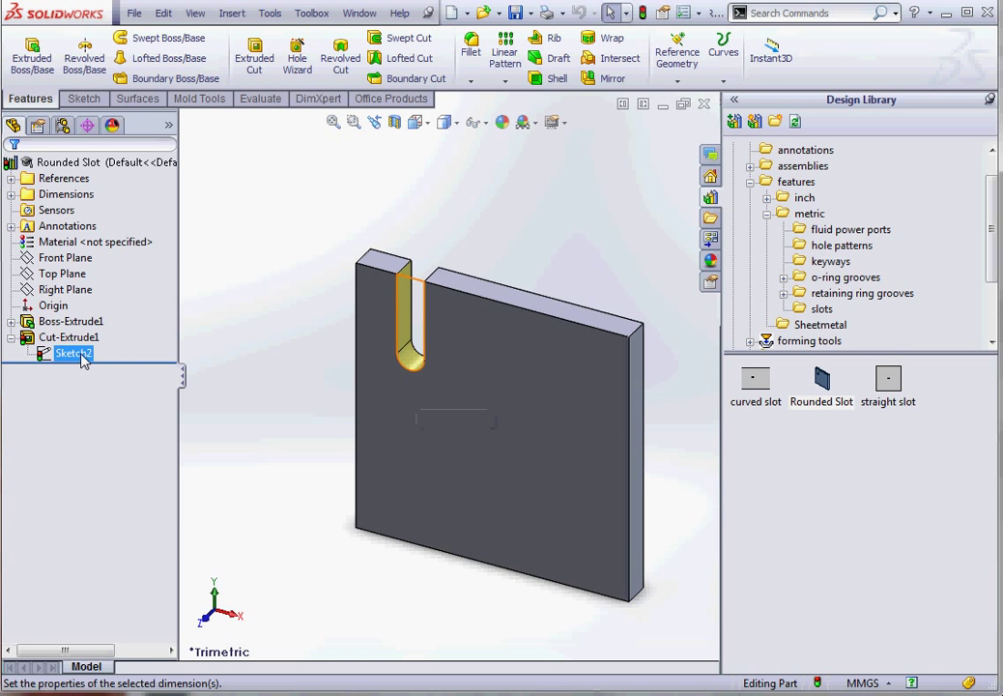
Step: Give the little slot configuration a 20.00mm height and accept the table
click(74, 352)
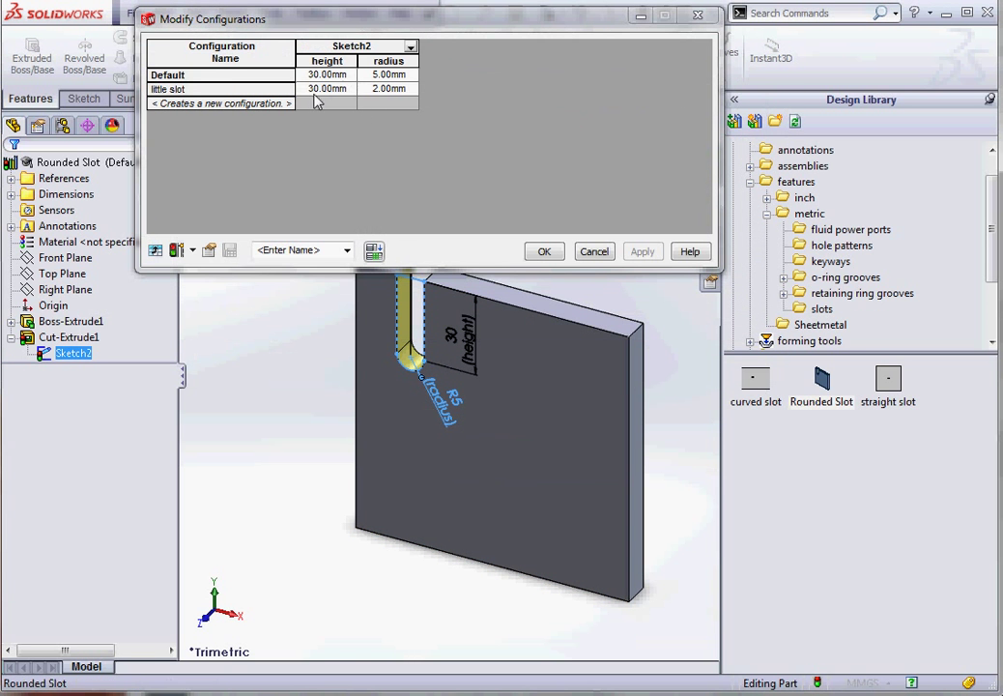
click(327, 89)
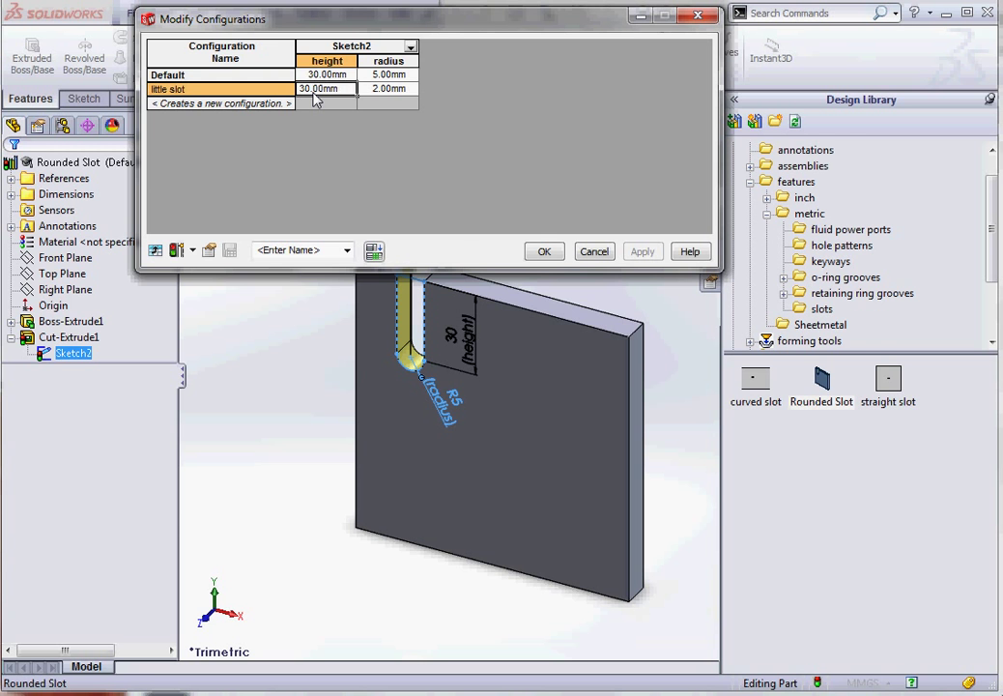
text(20.00mm)
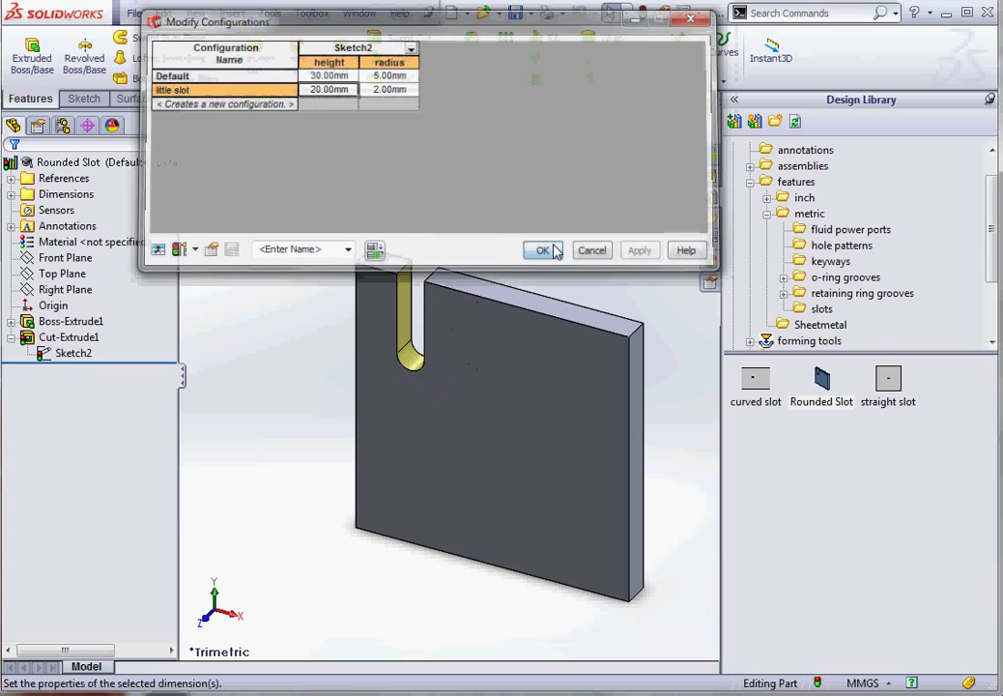
click(542, 249)
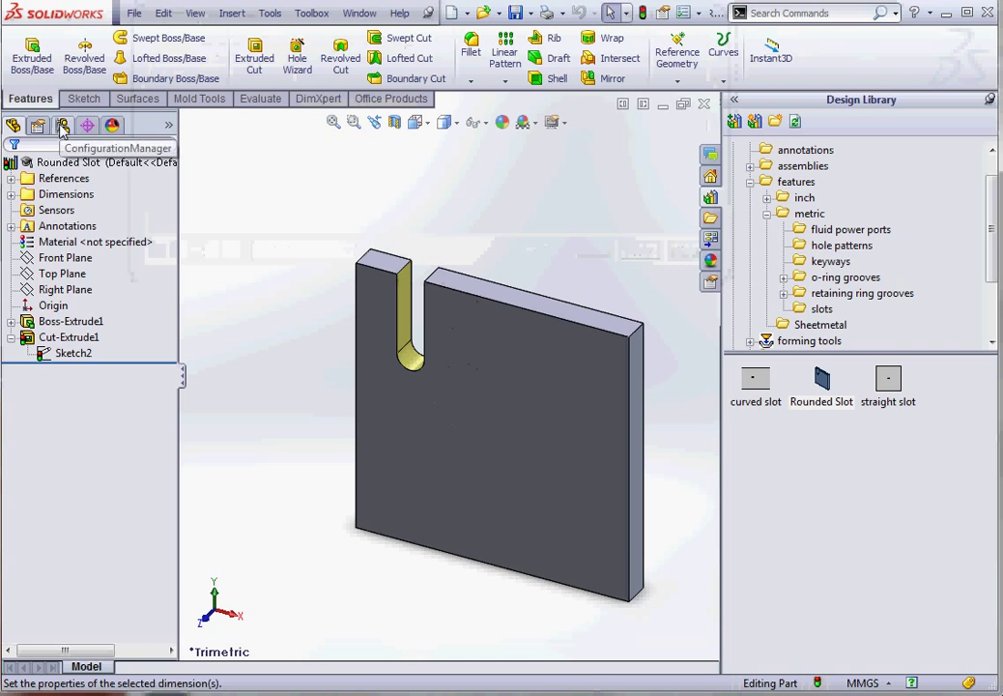
Step: Rename the Default configuration to 'big slot' in the ConfigurationManager
click(62, 126)
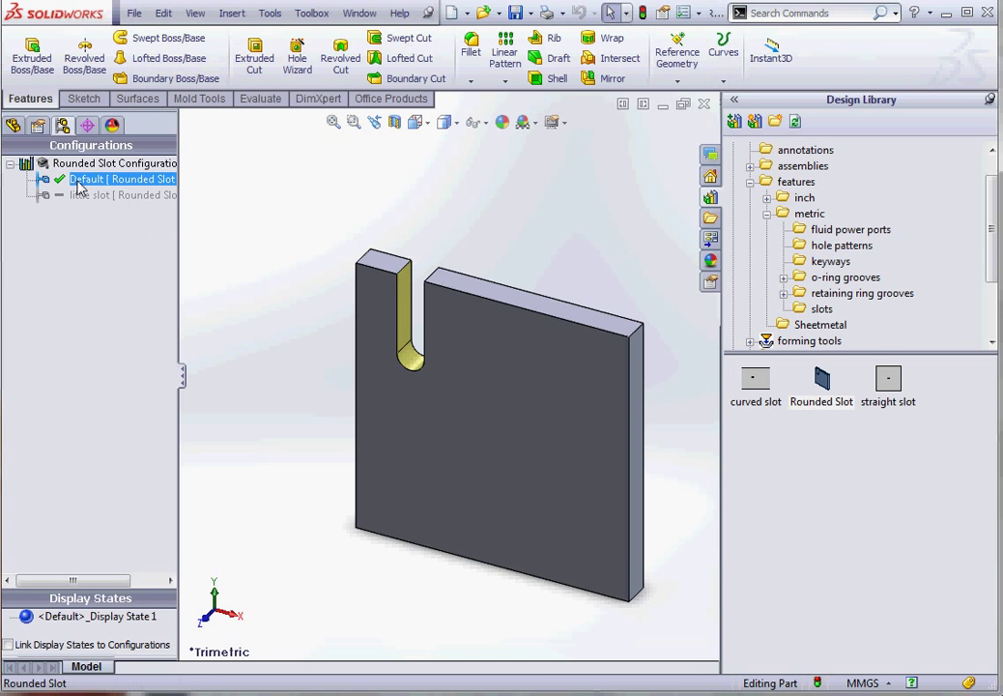
text(big)
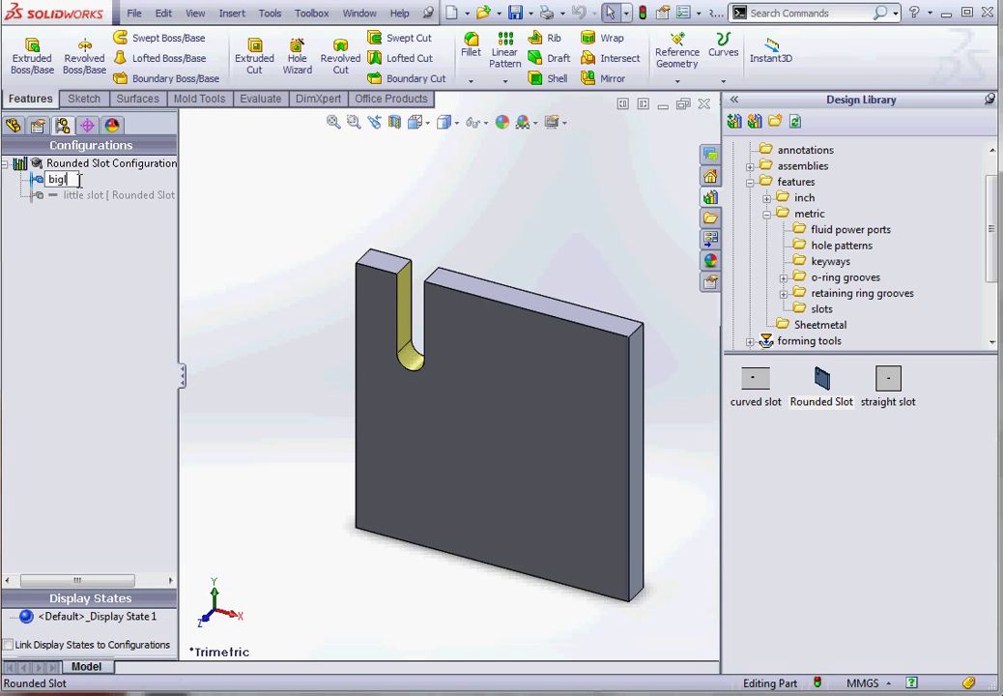
key(enter)
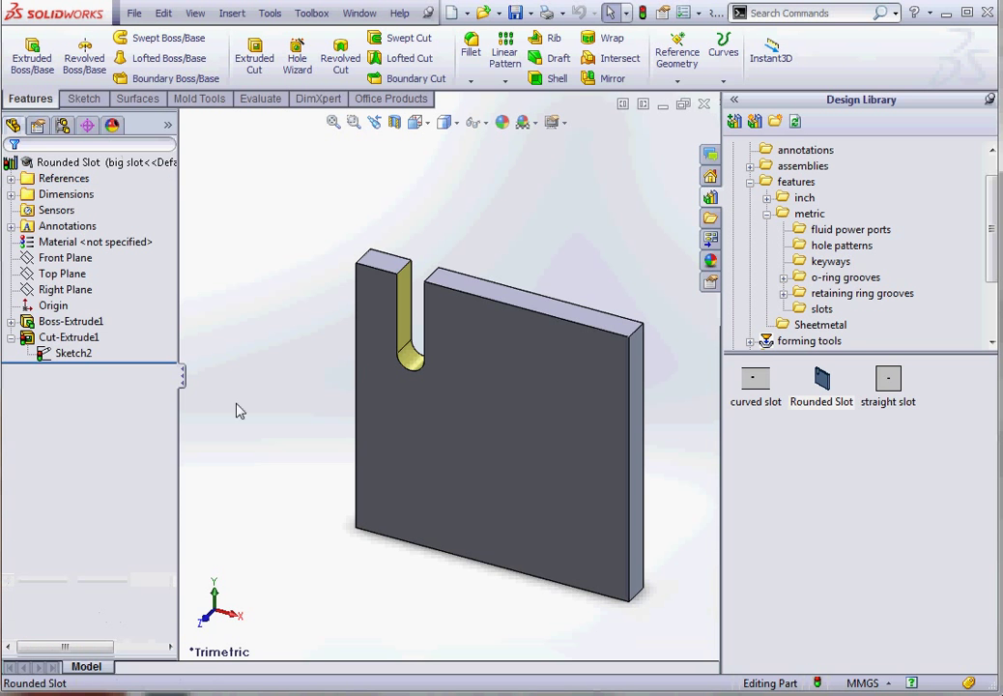
mouse_move(313, 444)
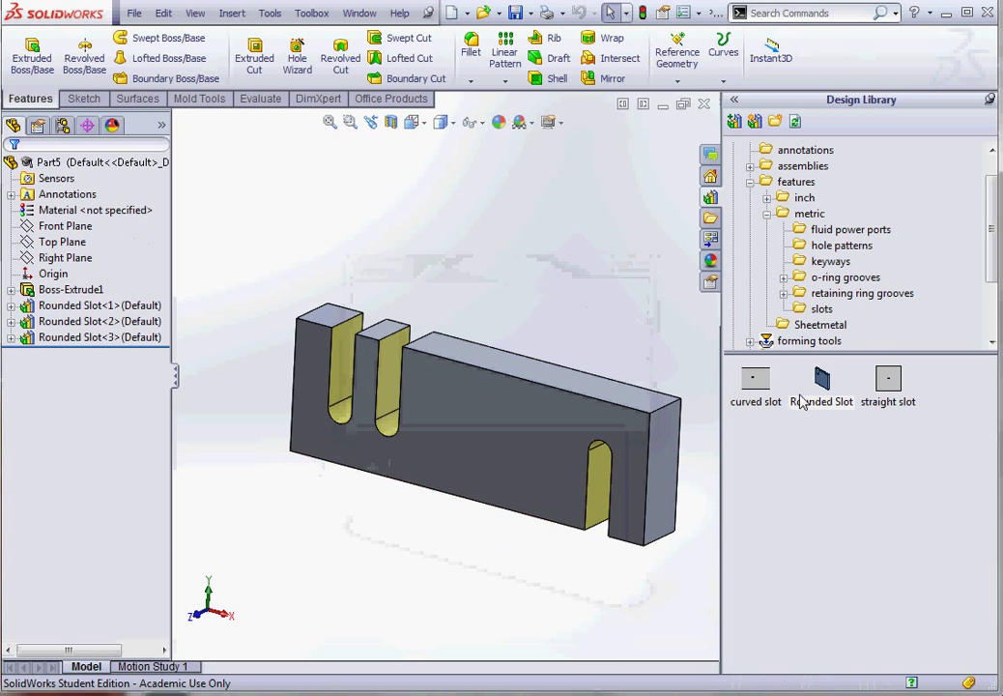
drag(822, 383, 462, 377)
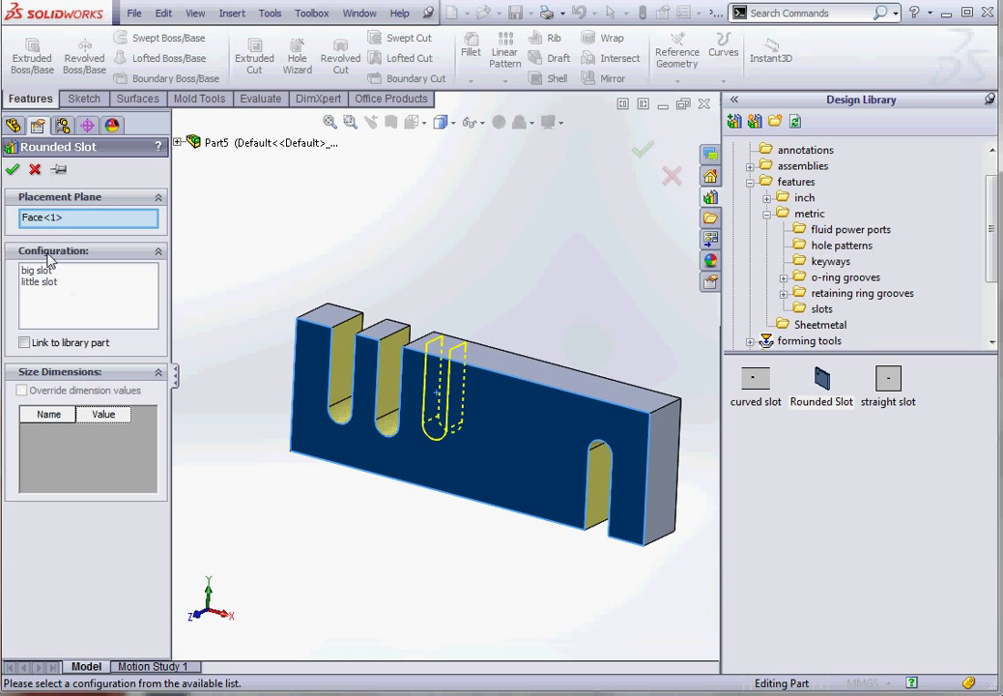
click(41, 282)
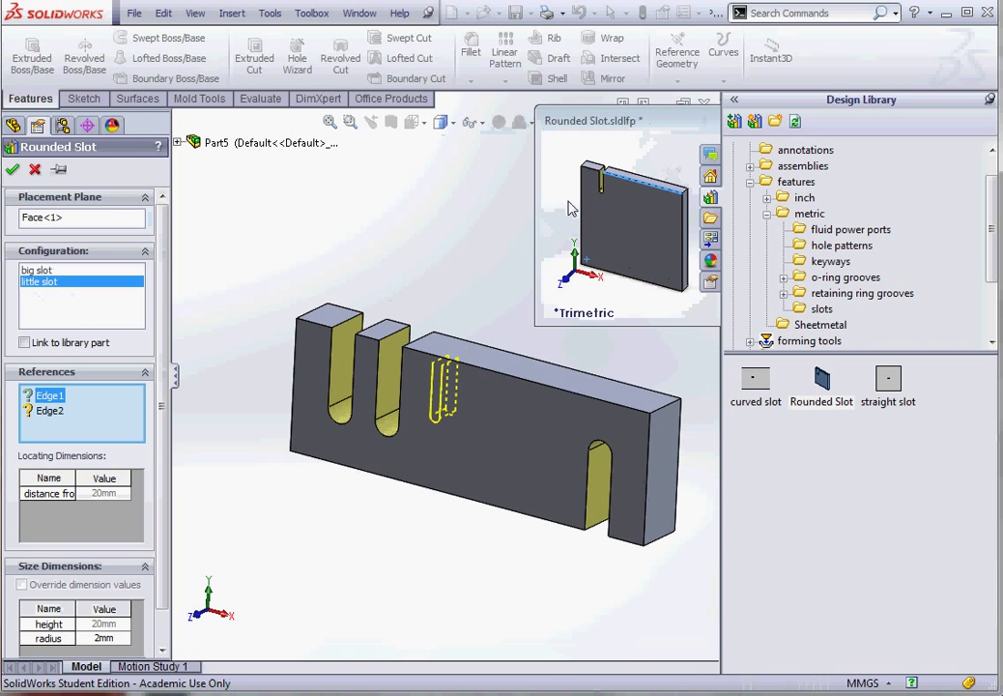
click(319, 377)
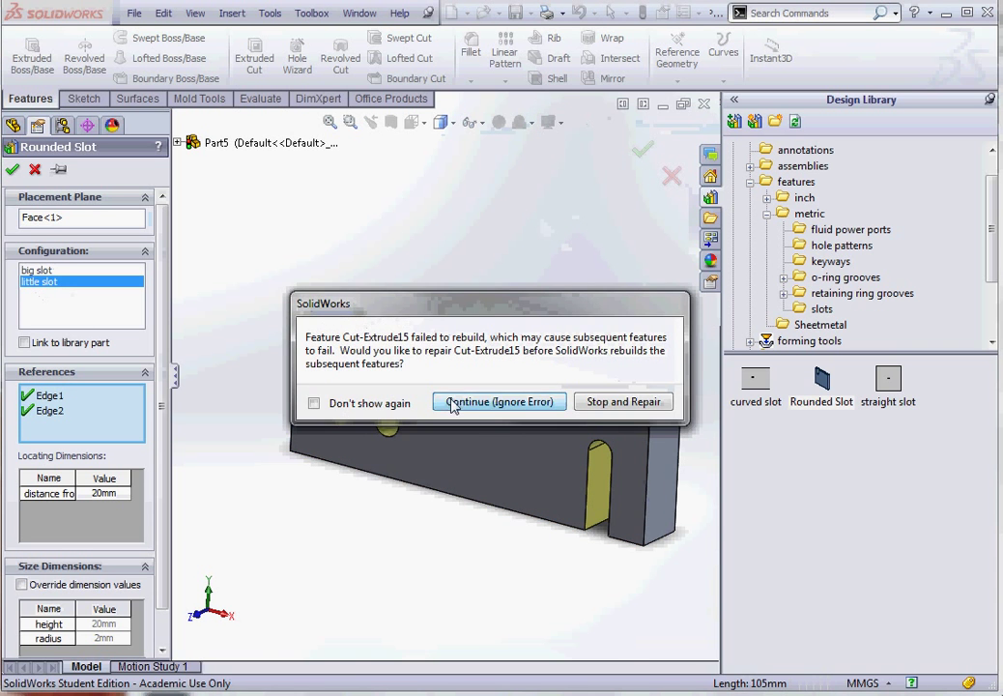
click(499, 401)
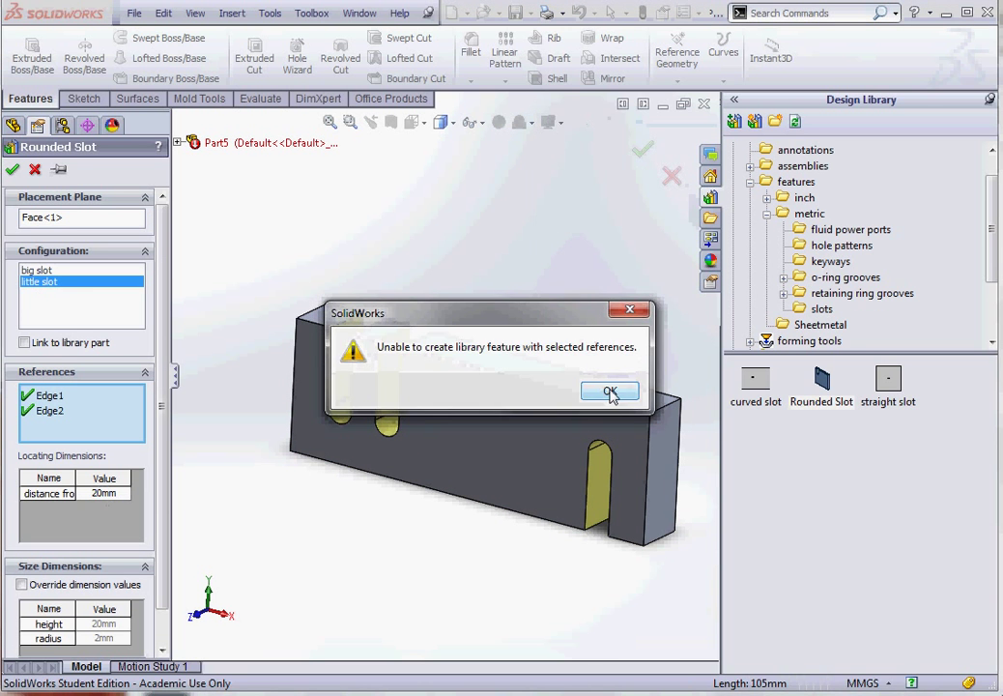
click(611, 391)
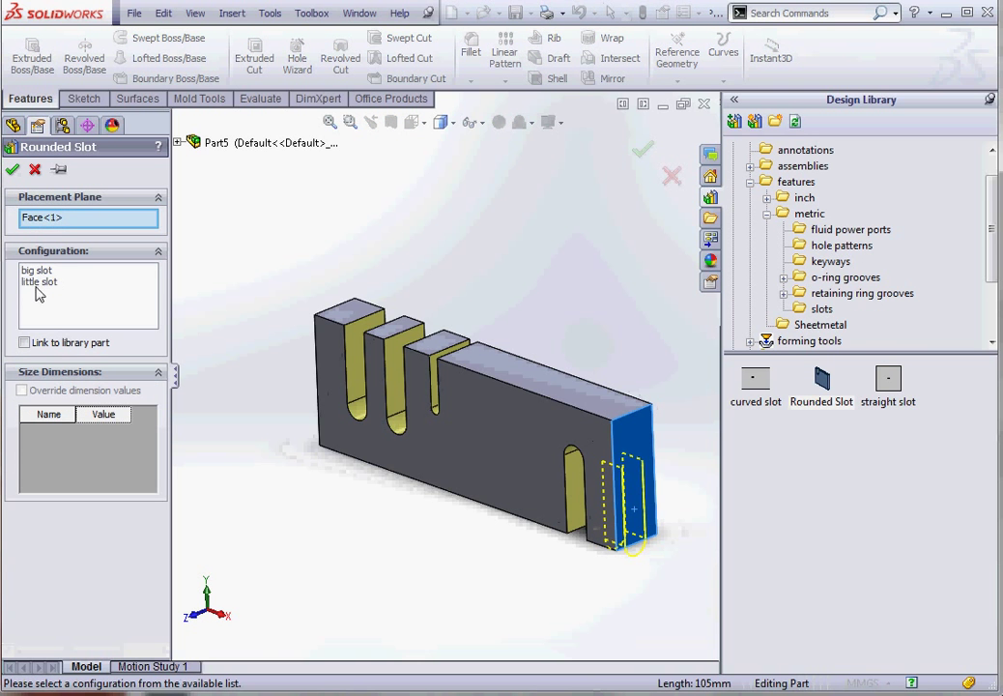
Step: Choose the 'little slot' configuration (20mm height, 2mm radius) for the new slot
click(39, 282)
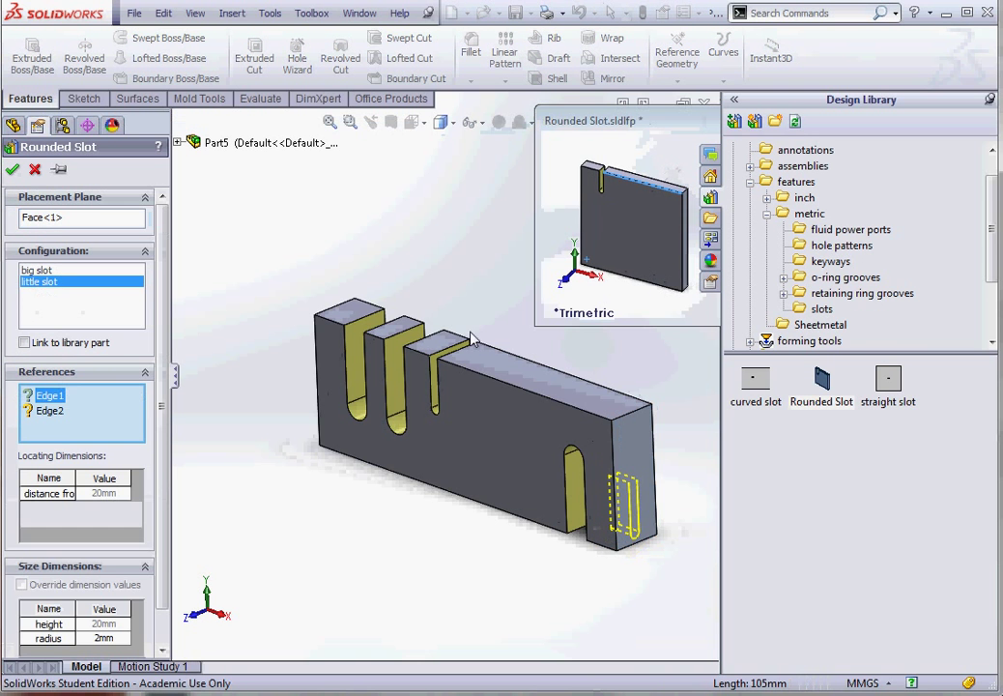